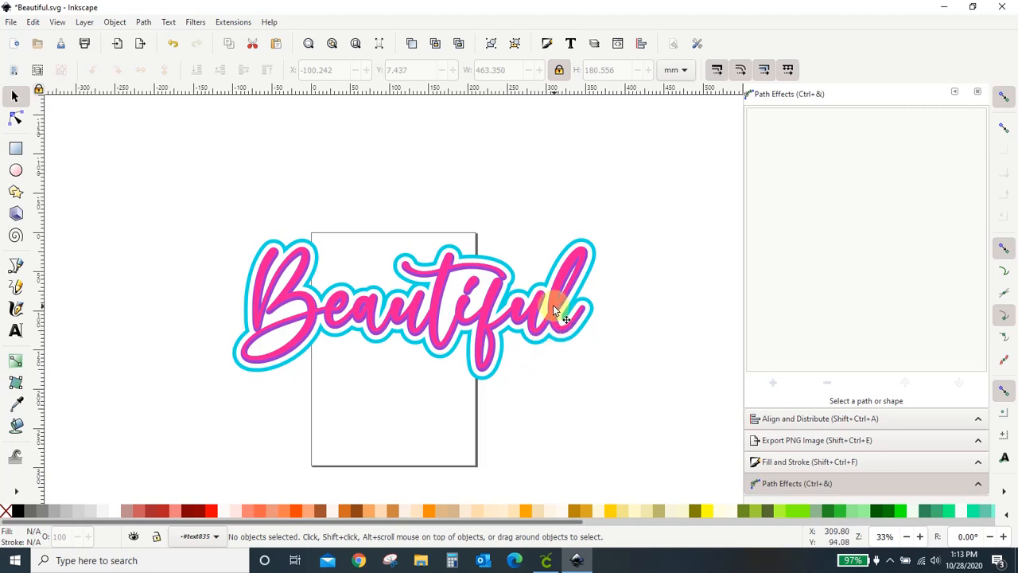
mouse_move(550, 315)
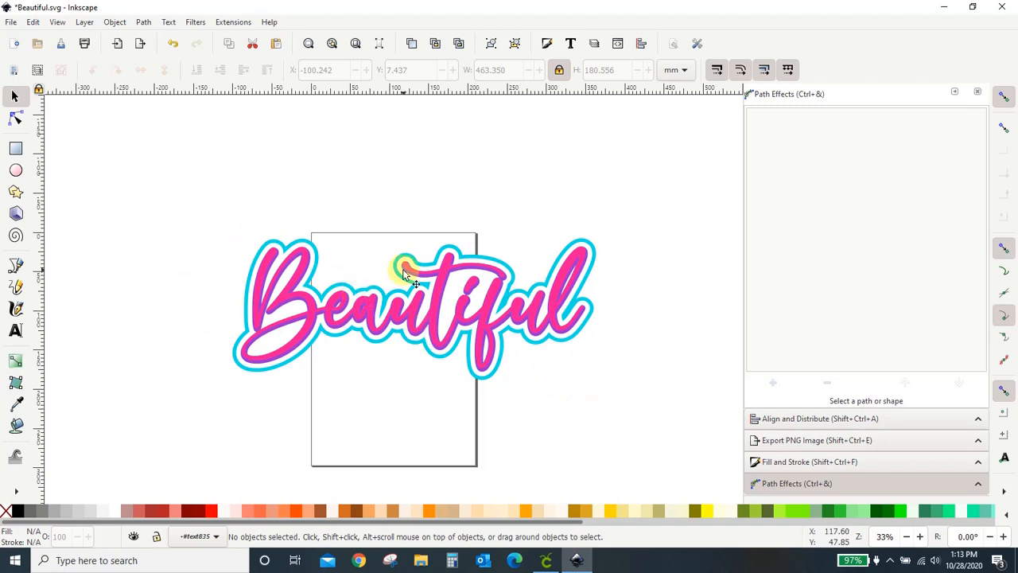
Drag the pink lettering off the cyan outline and back into place over it.
click(404, 277)
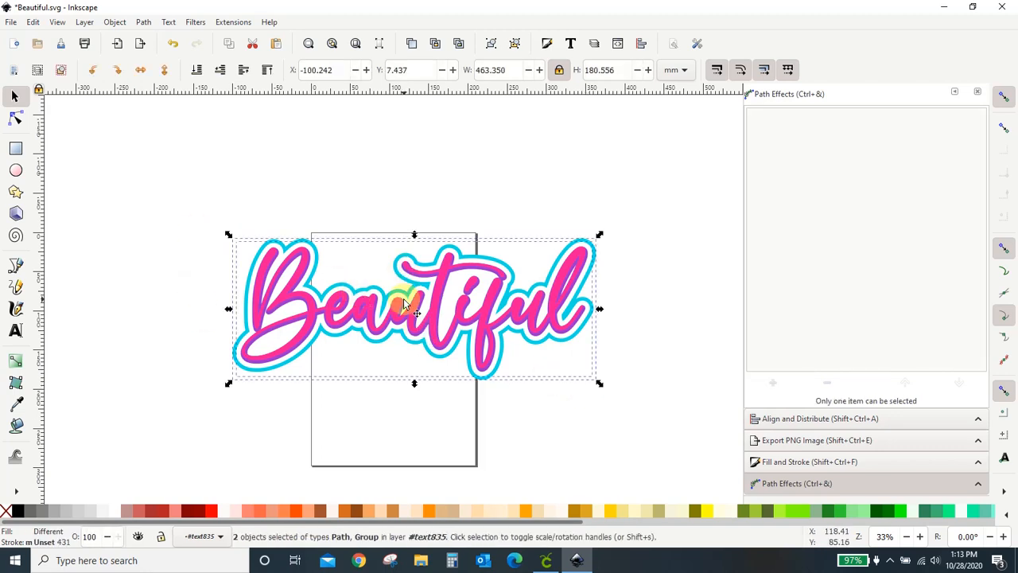
drag(406, 306, 489, 433)
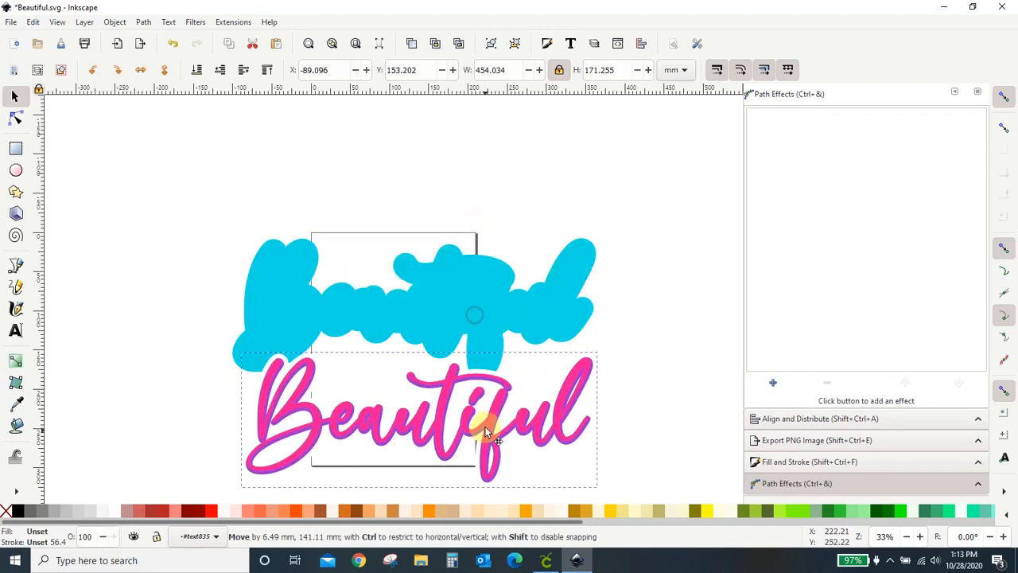
drag(485, 429, 486, 343)
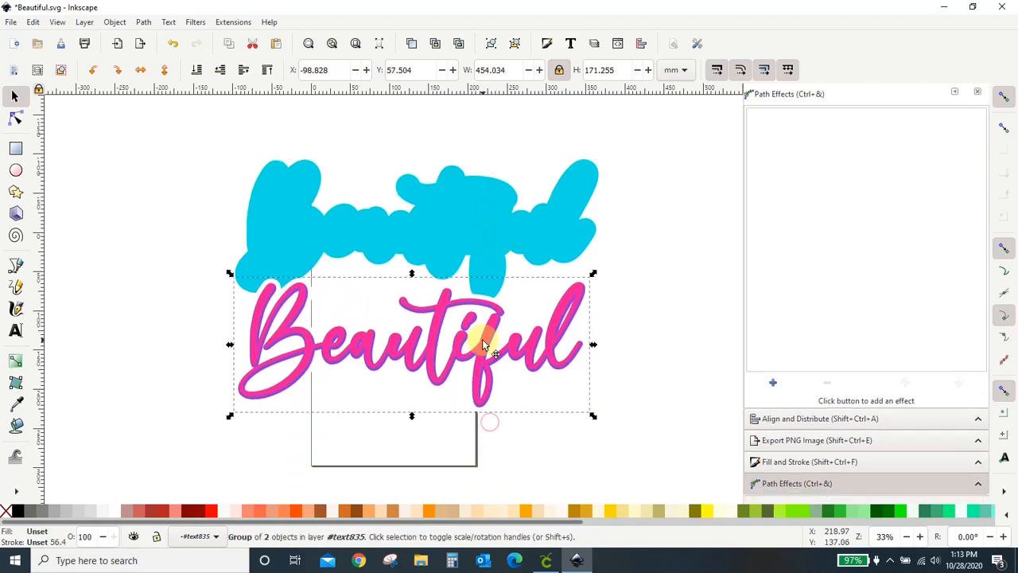
drag(486, 345, 487, 424)
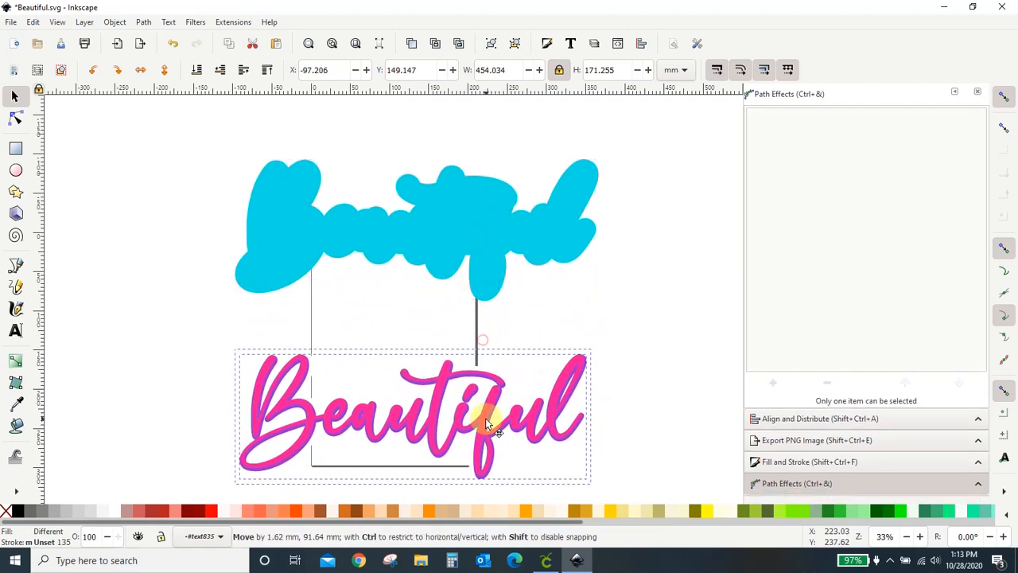
click(358, 367)
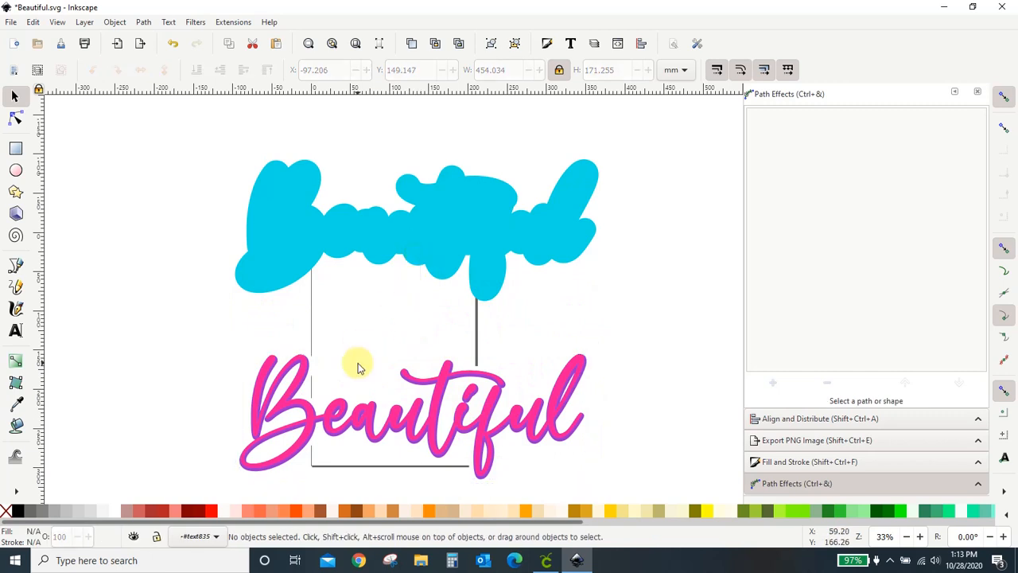
mouse_move(373, 382)
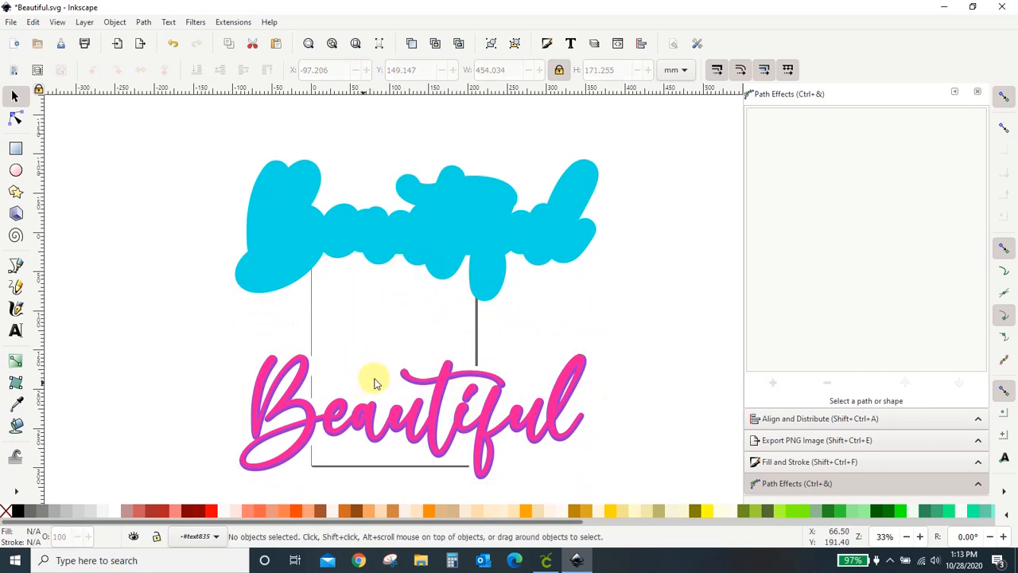
drag(374, 382, 473, 318)
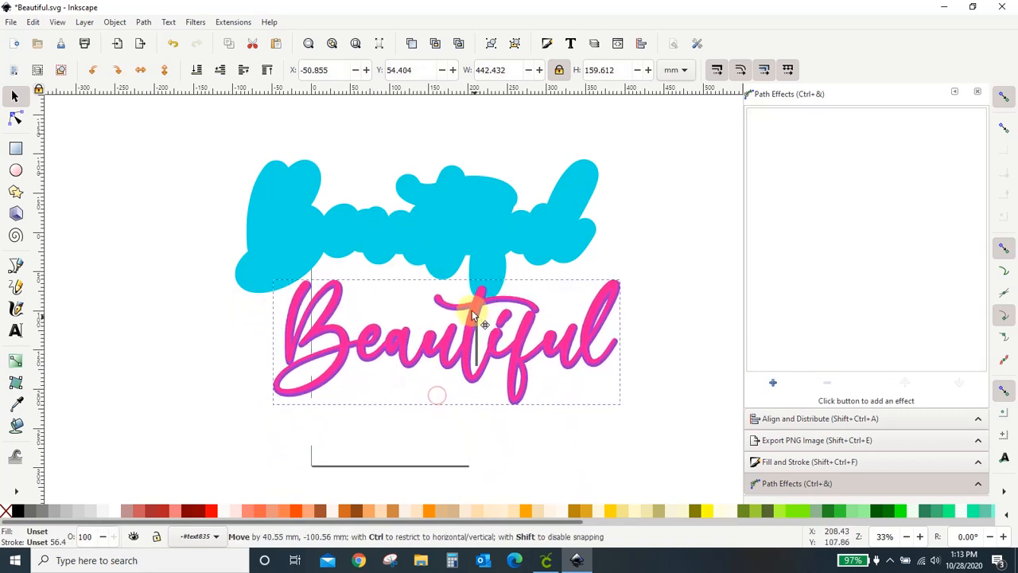
drag(473, 314, 442, 342)
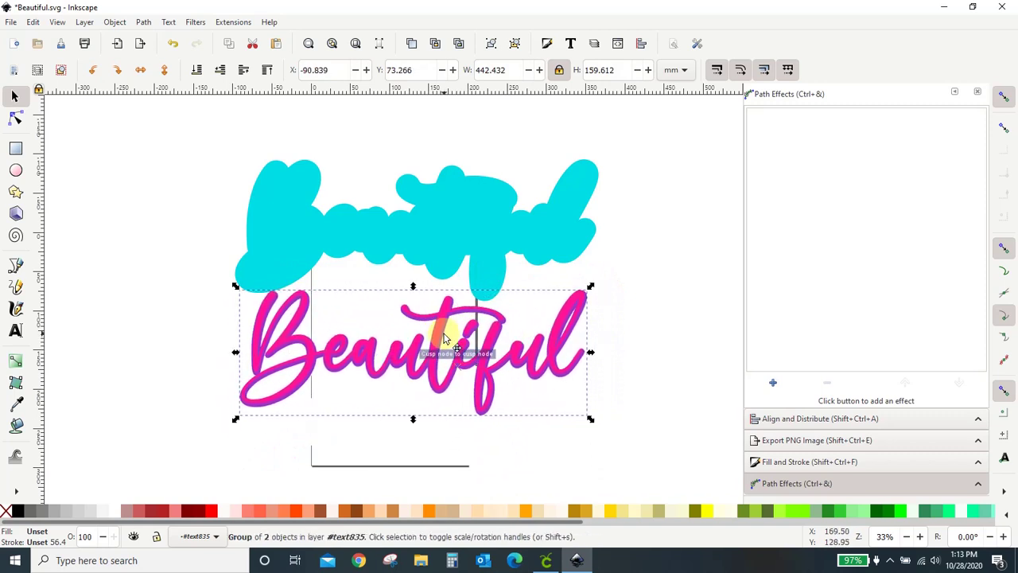
drag(445, 334, 373, 287)
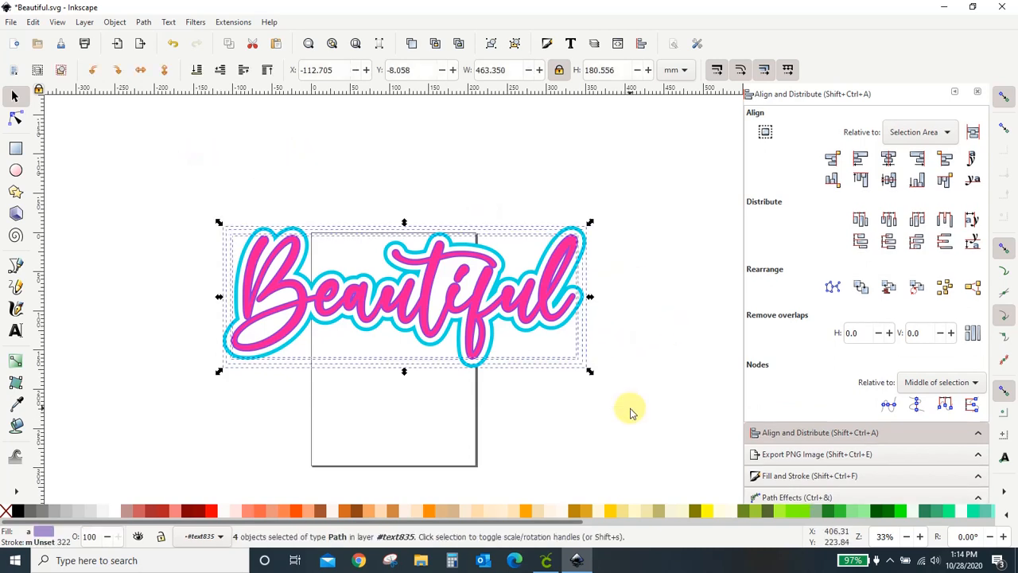
mouse_move(141, 22)
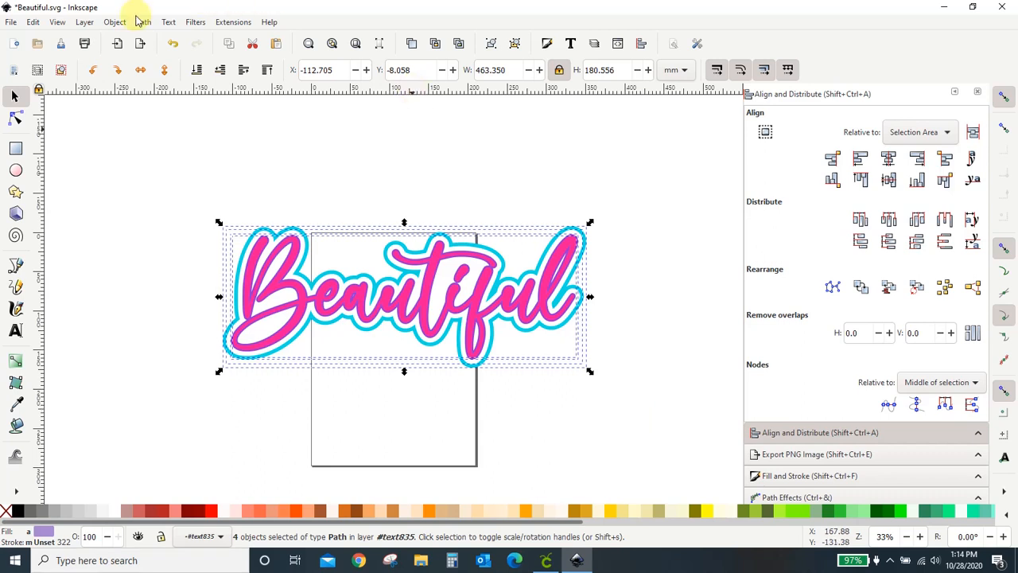
Group the four pink lettering and cyan outline paths with Object > Group, then deselect.
click(115, 22)
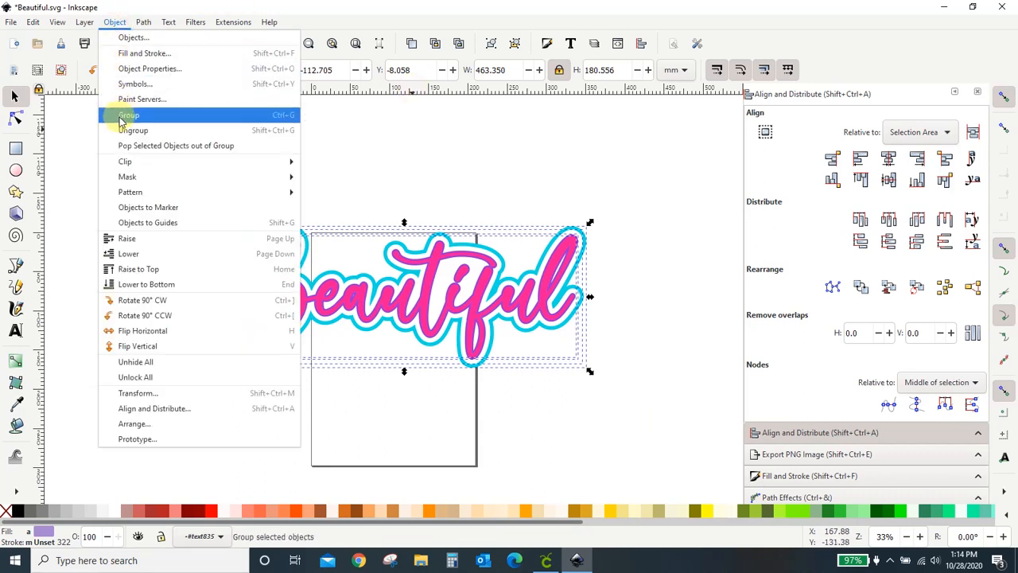
click(129, 115)
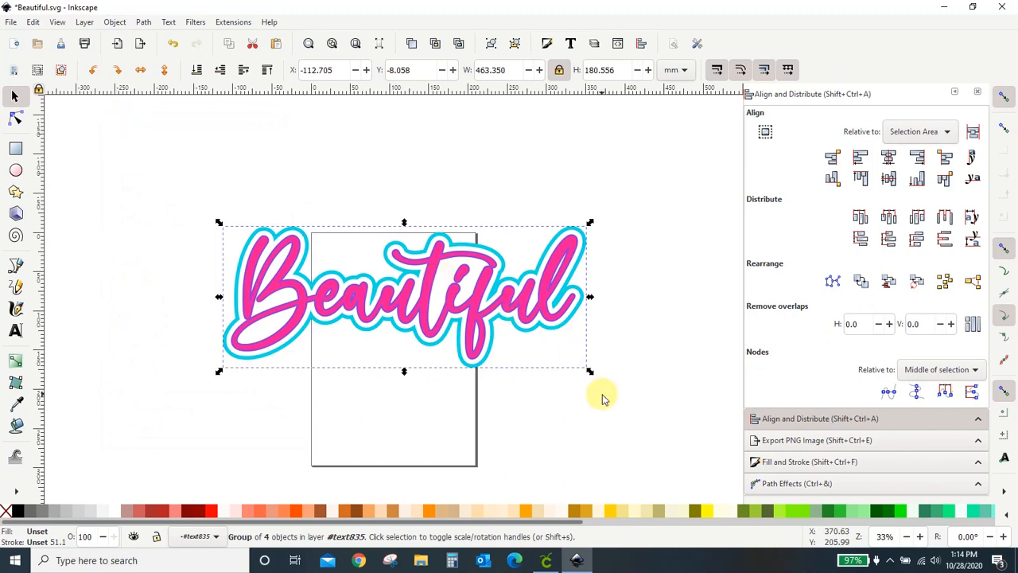
click(603, 409)
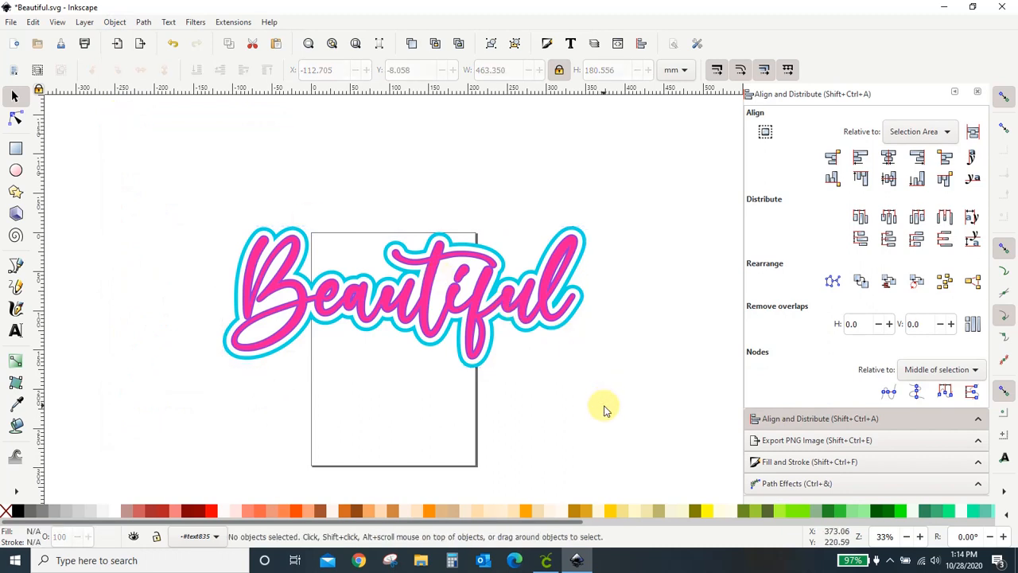
mouse_move(545, 340)
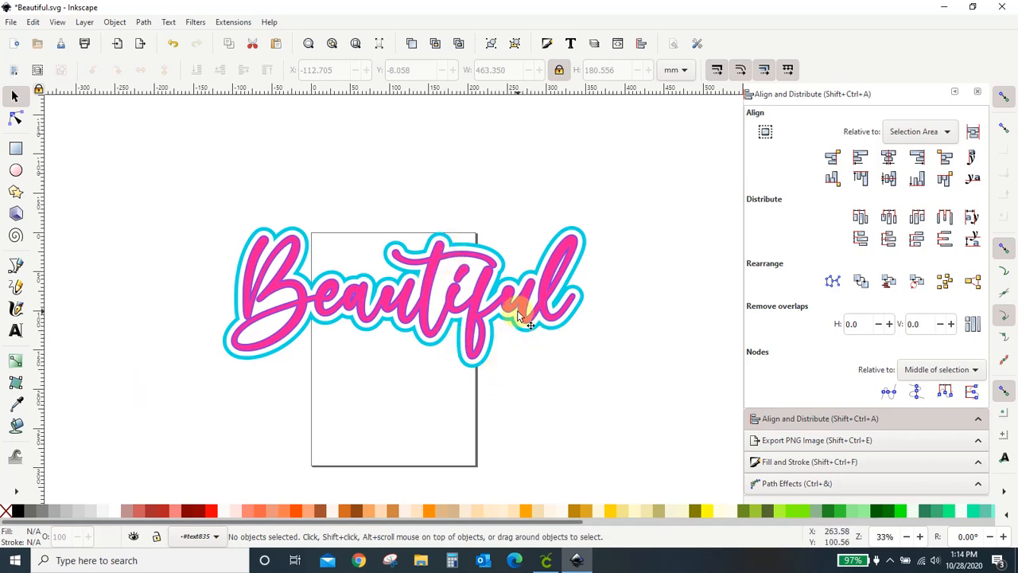
Shrink the Beautiful group and move it to the page centre.
click(521, 317)
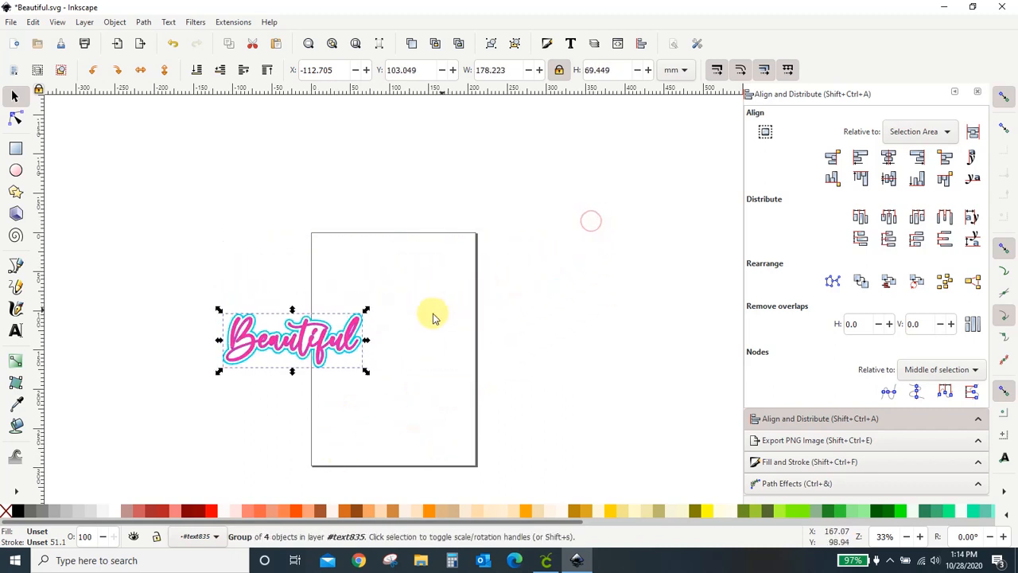
drag(292, 340, 389, 358)
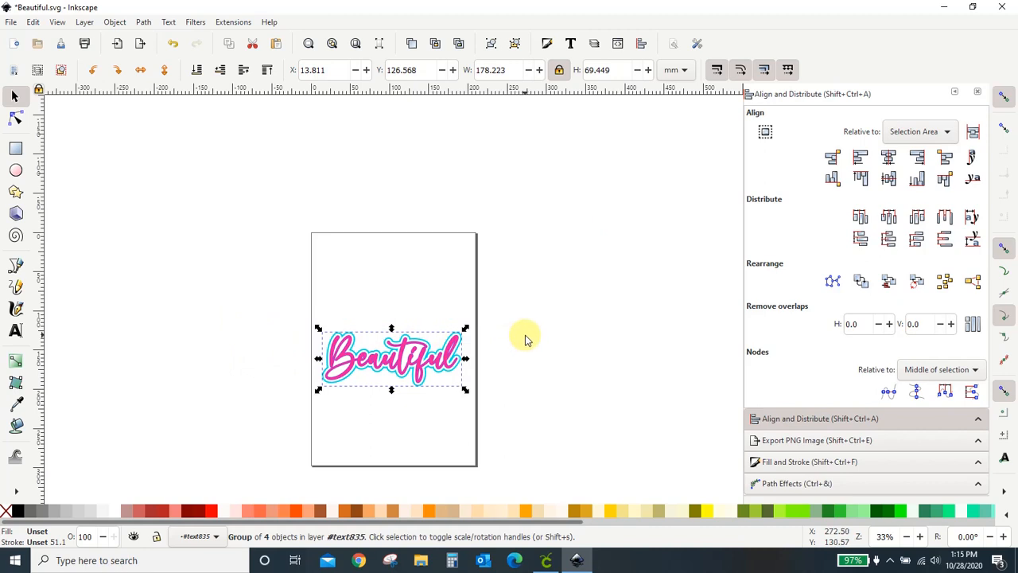
click(525, 336)
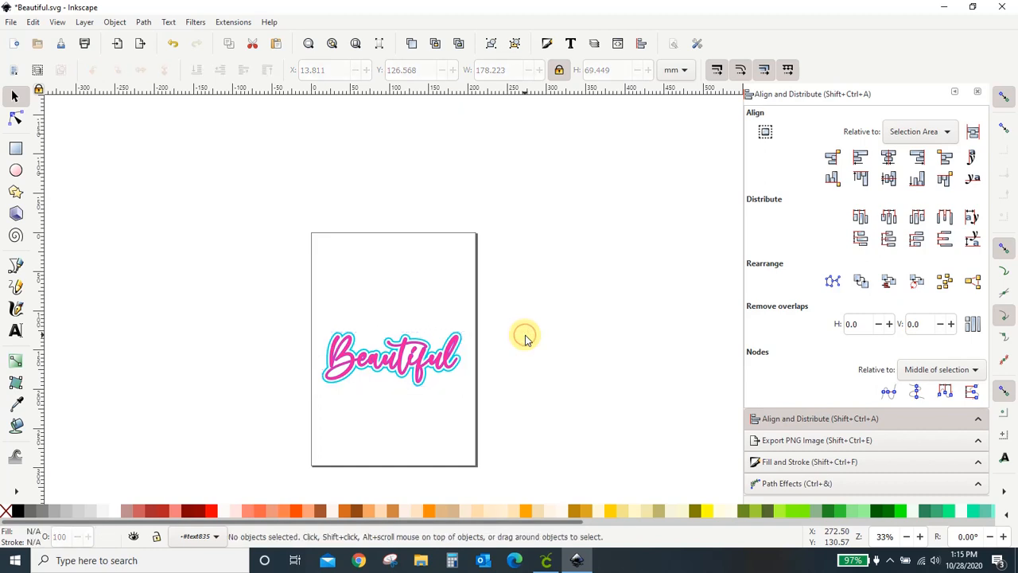
mouse_move(410, 382)
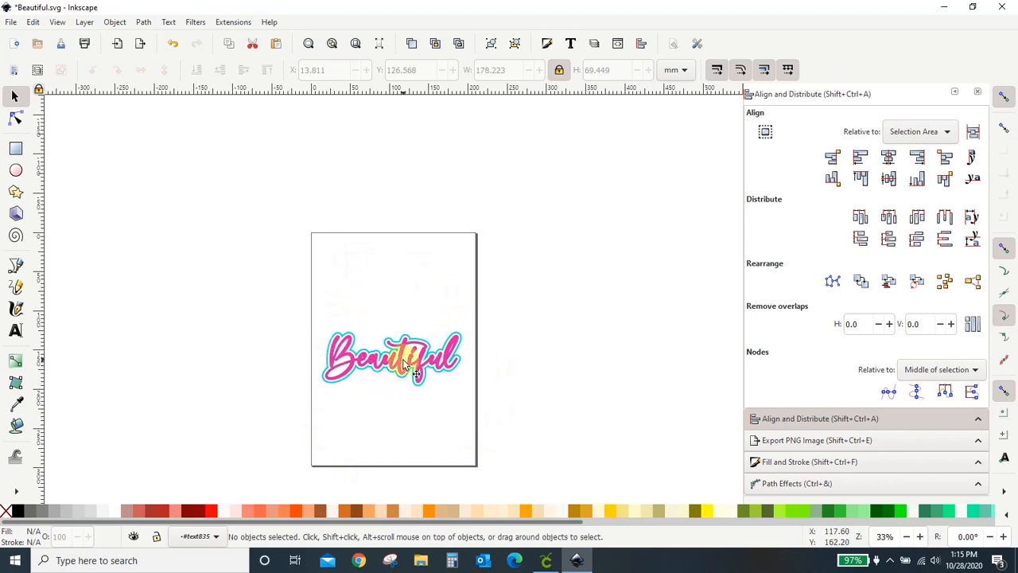
click(10, 22)
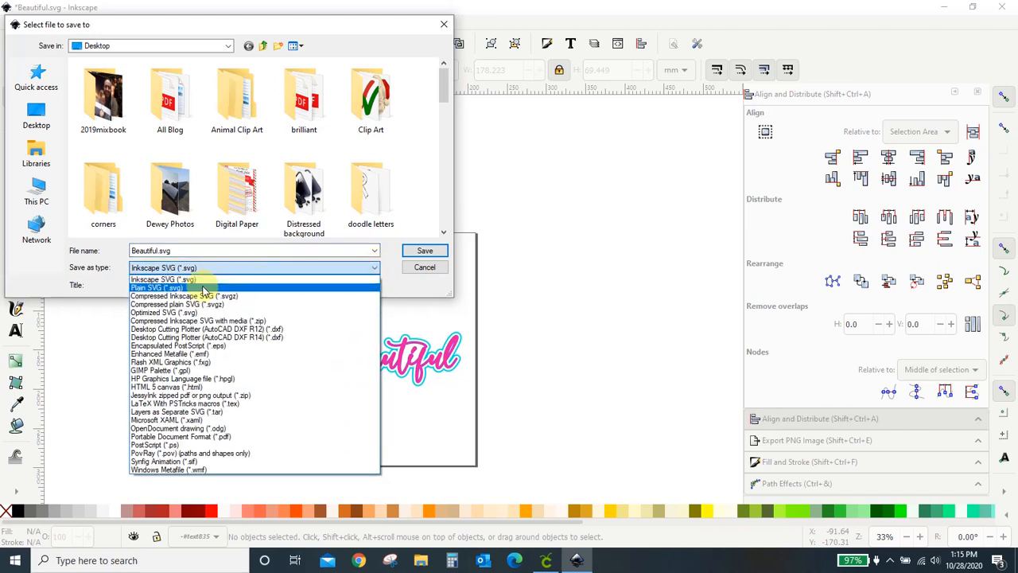
mouse_move(205, 296)
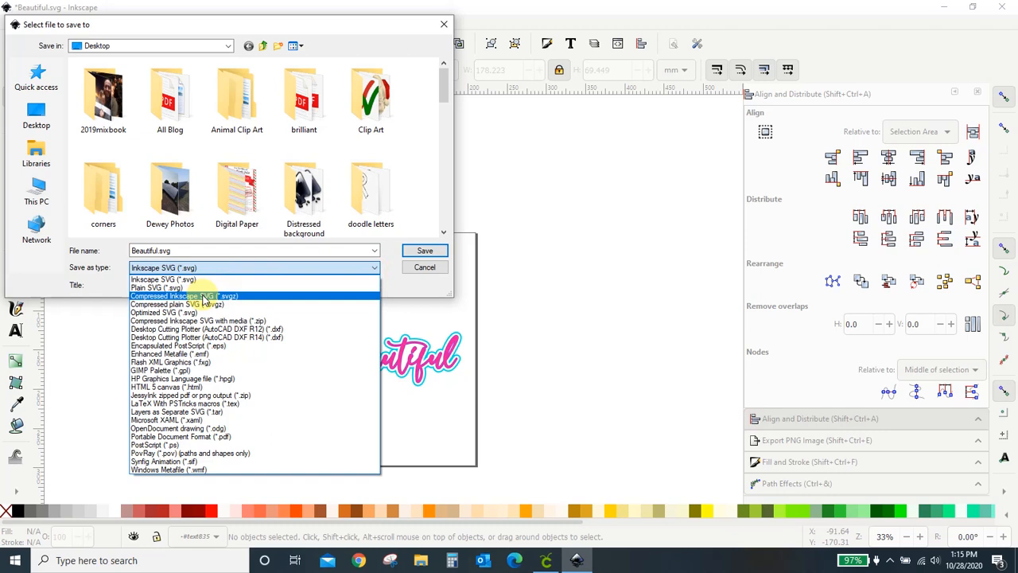
mouse_move(206, 313)
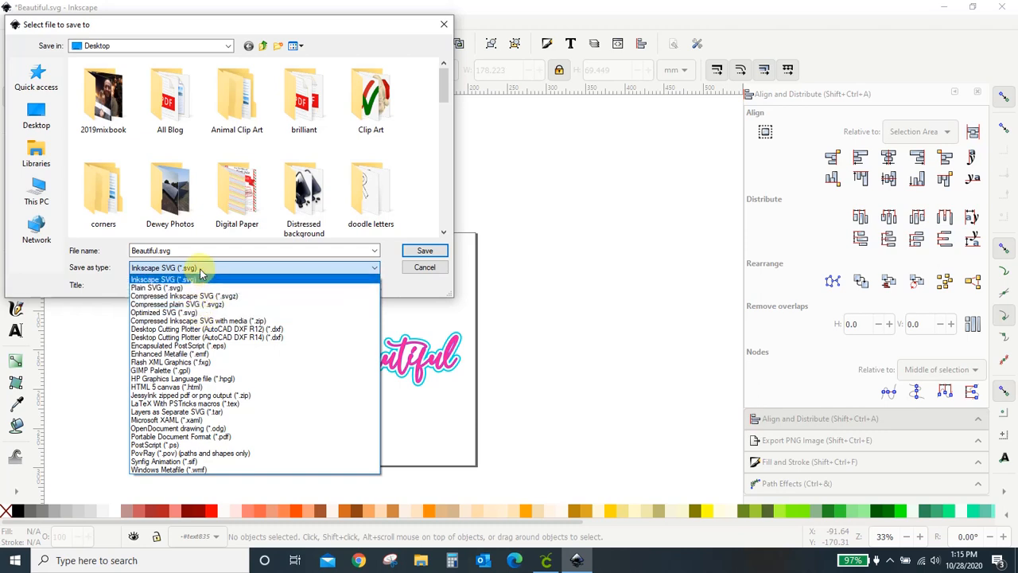
Save the design as an Inkscape SVG named 'for cricut'.
click(182, 278)
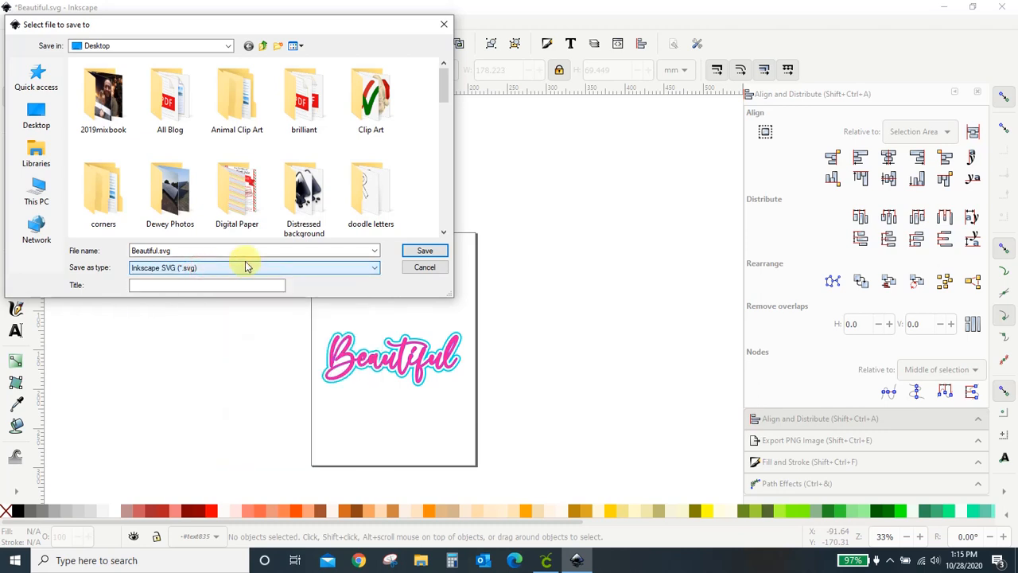
mouse_move(190, 267)
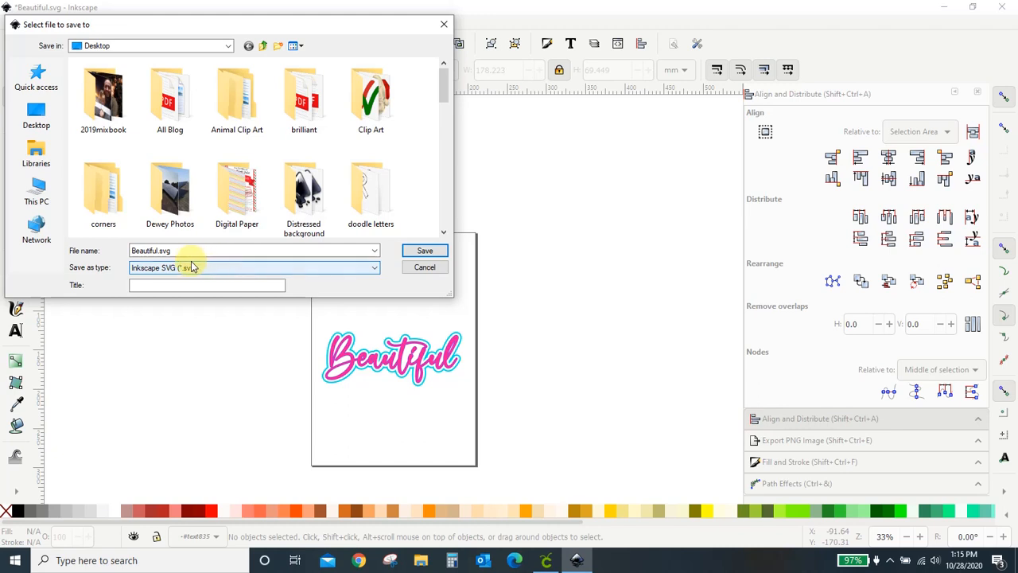
click(194, 250)
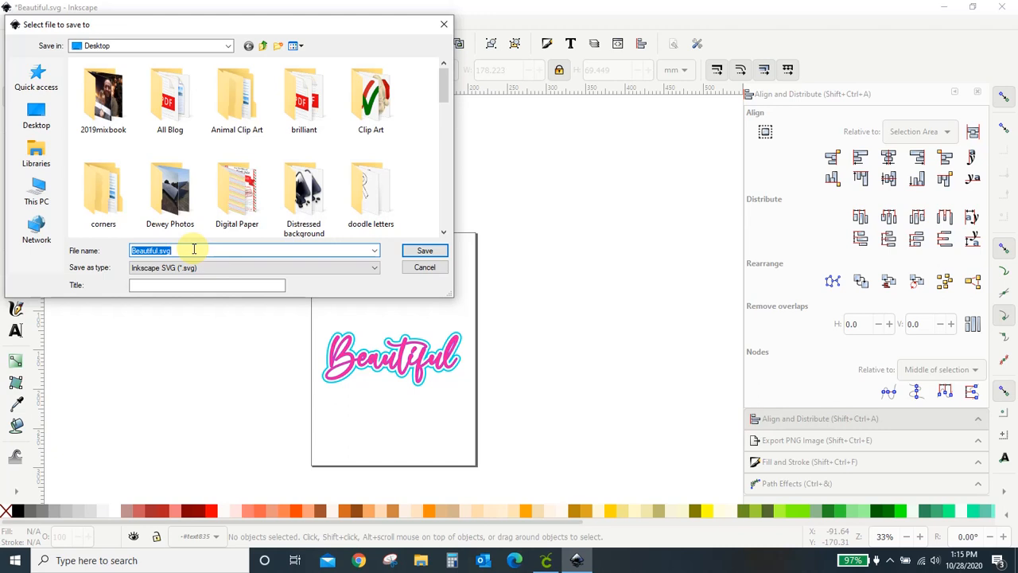
text(for cricut)
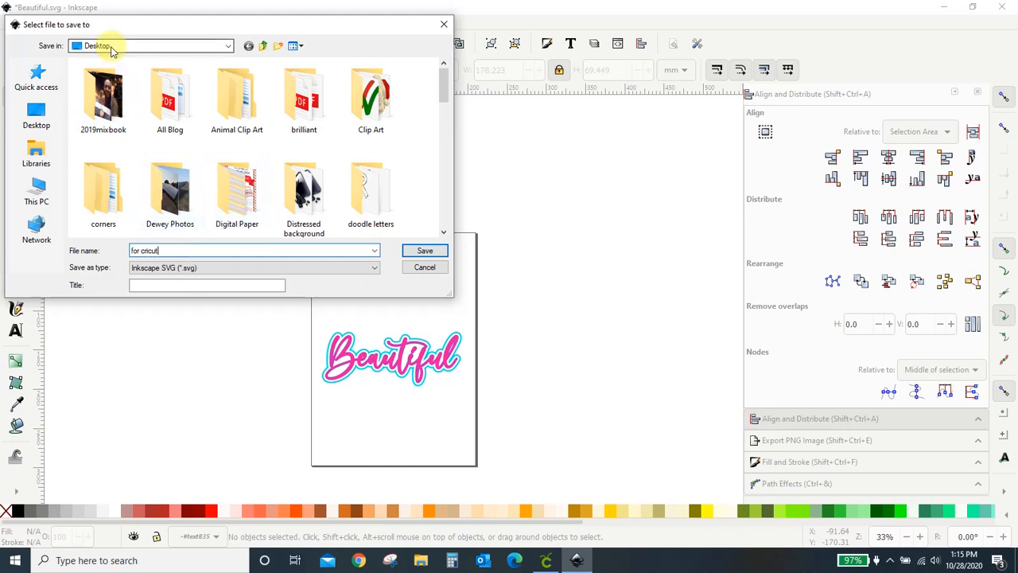
click(424, 250)
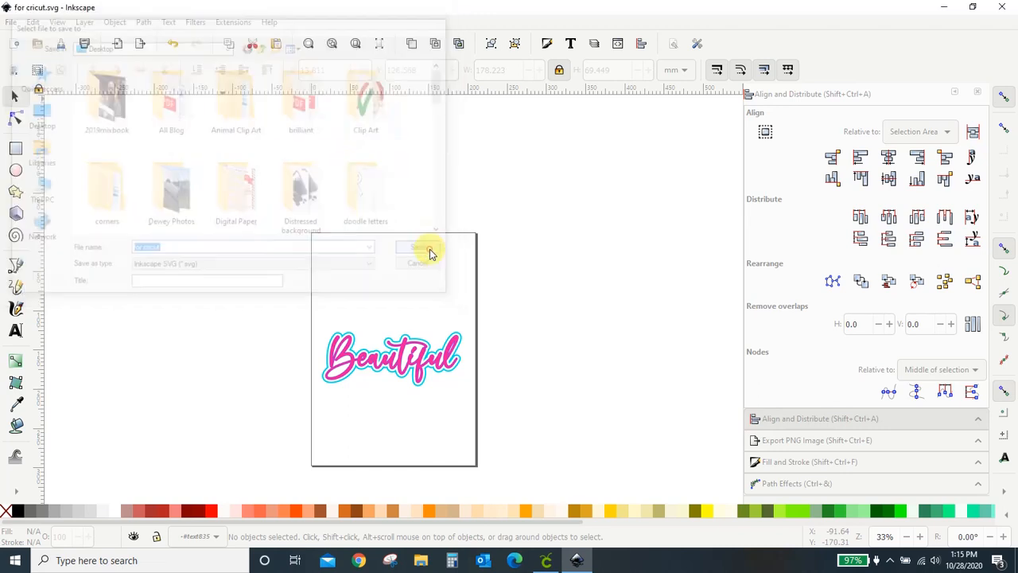
click(419, 249)
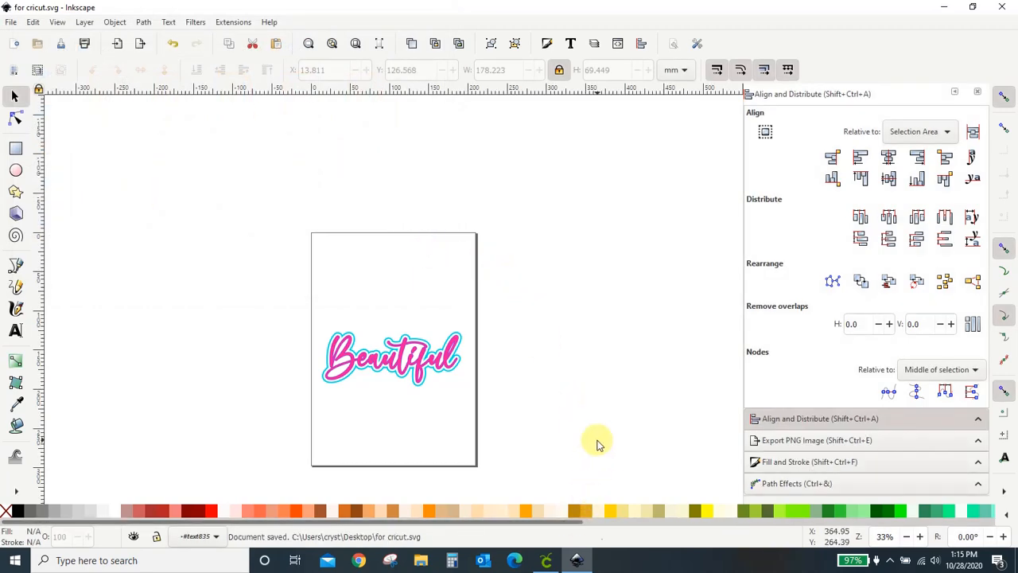
In Cricut Design Space, start a new project and browse the Desktop for an image to upload.
click(534, 560)
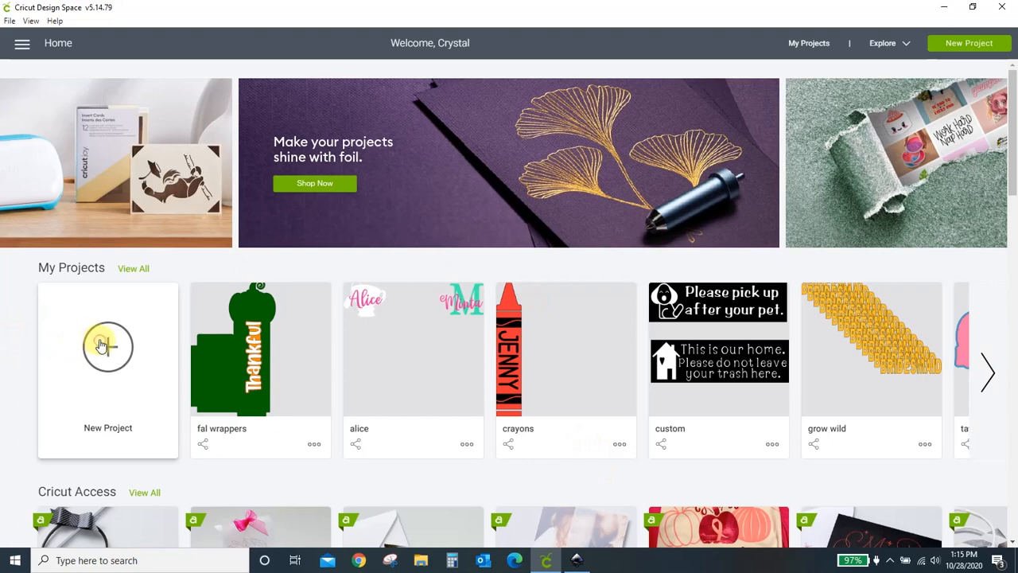
click(107, 346)
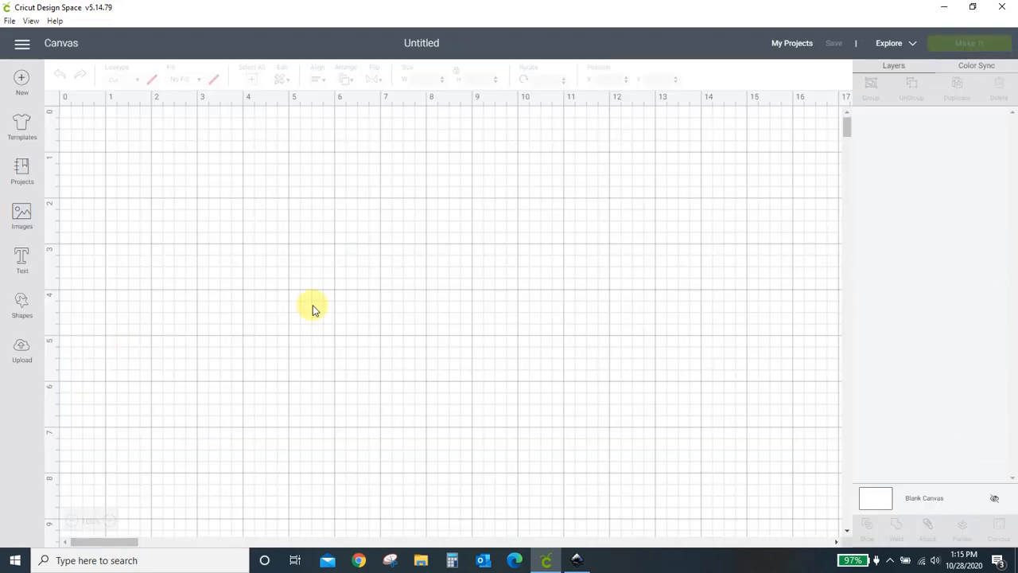
click(21, 346)
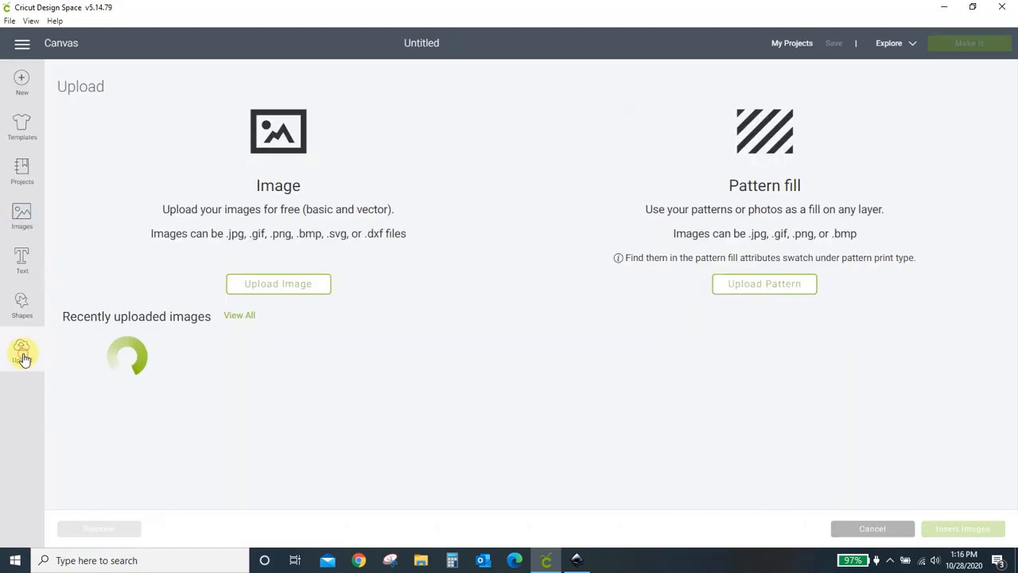
click(278, 284)
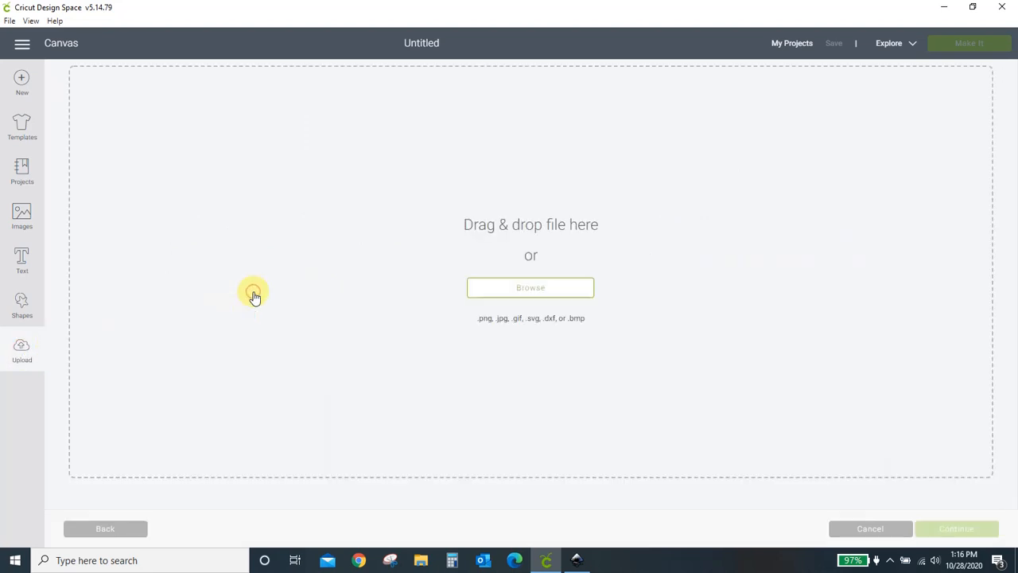
mouse_move(542, 283)
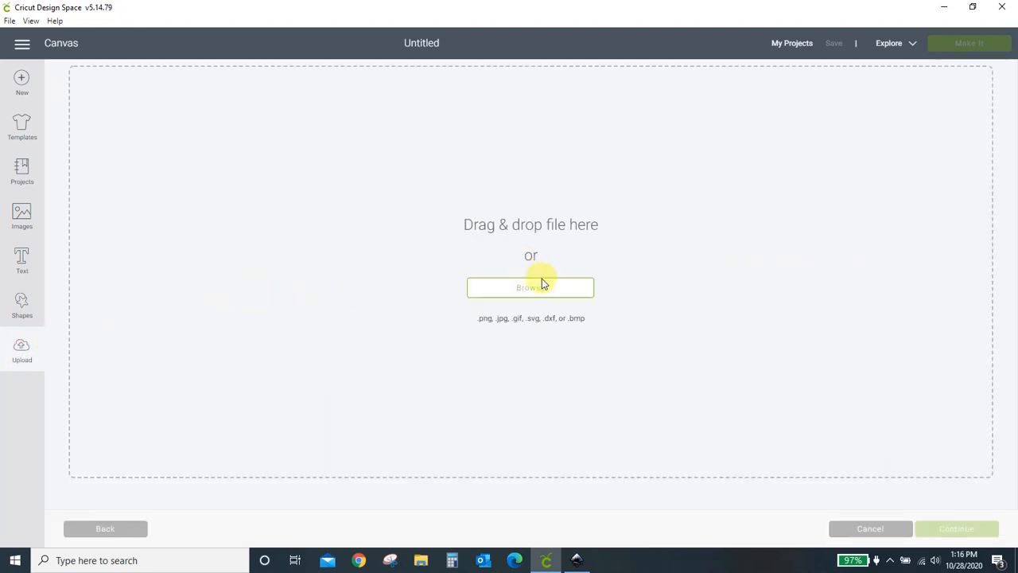
click(531, 287)
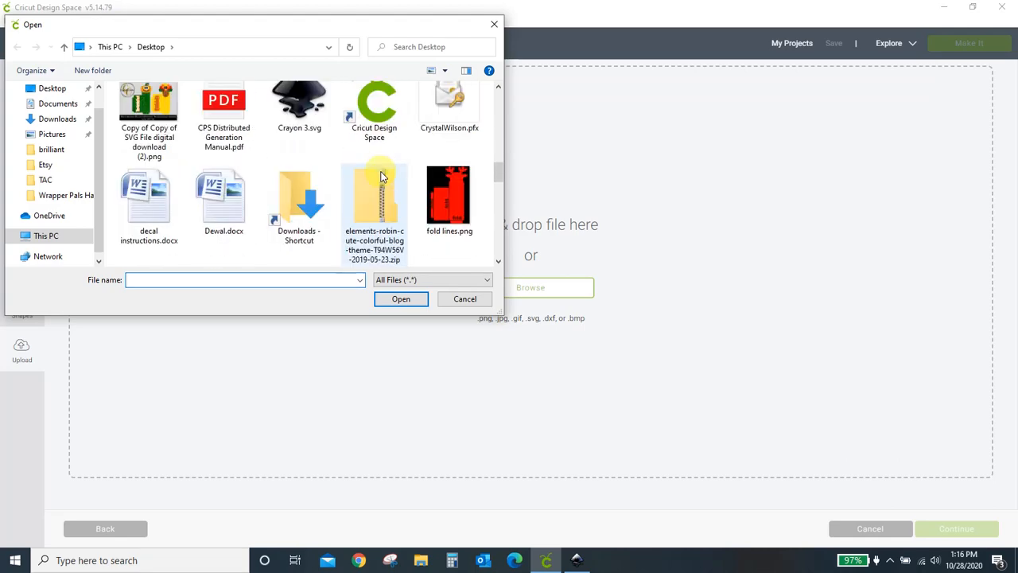
scroll(down, 3)
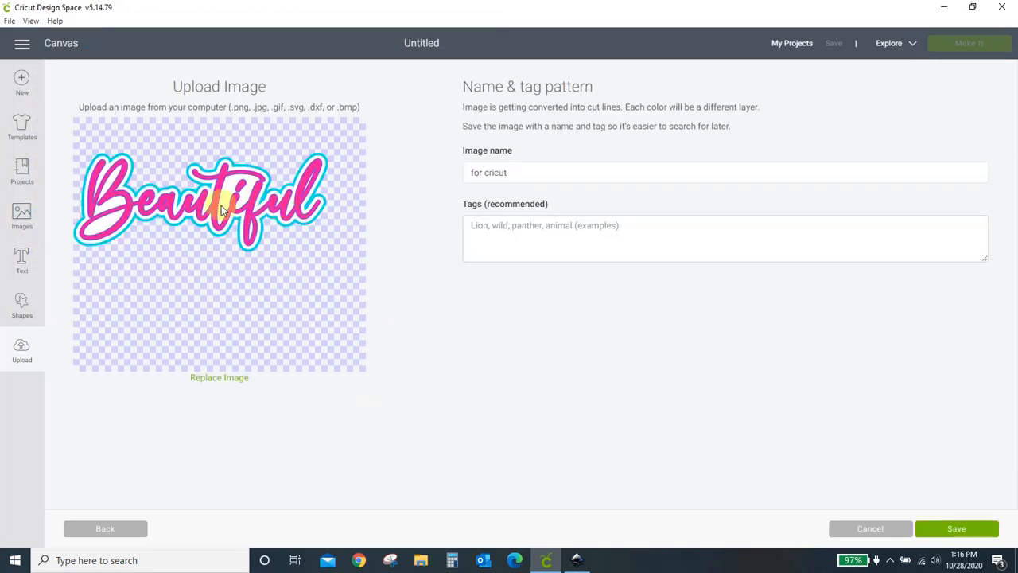
mouse_move(233, 208)
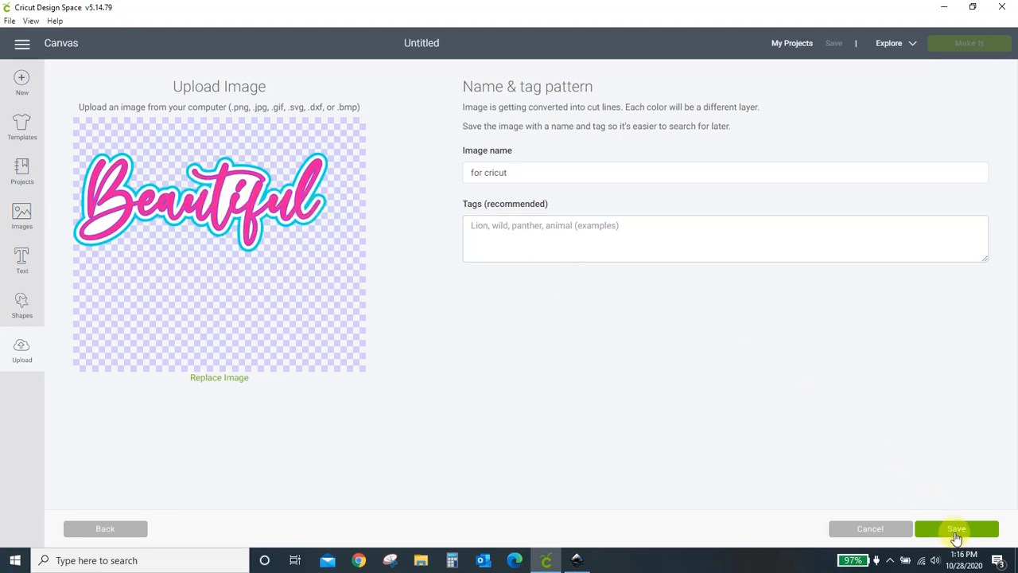
Save the uploaded Beautiful image and select its thumbnail.
click(956, 528)
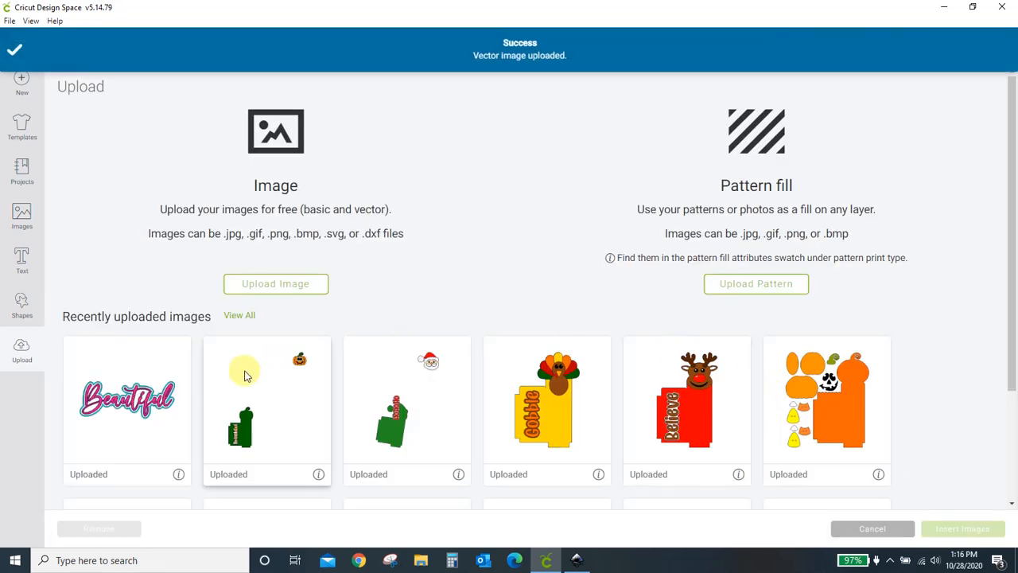
click(127, 397)
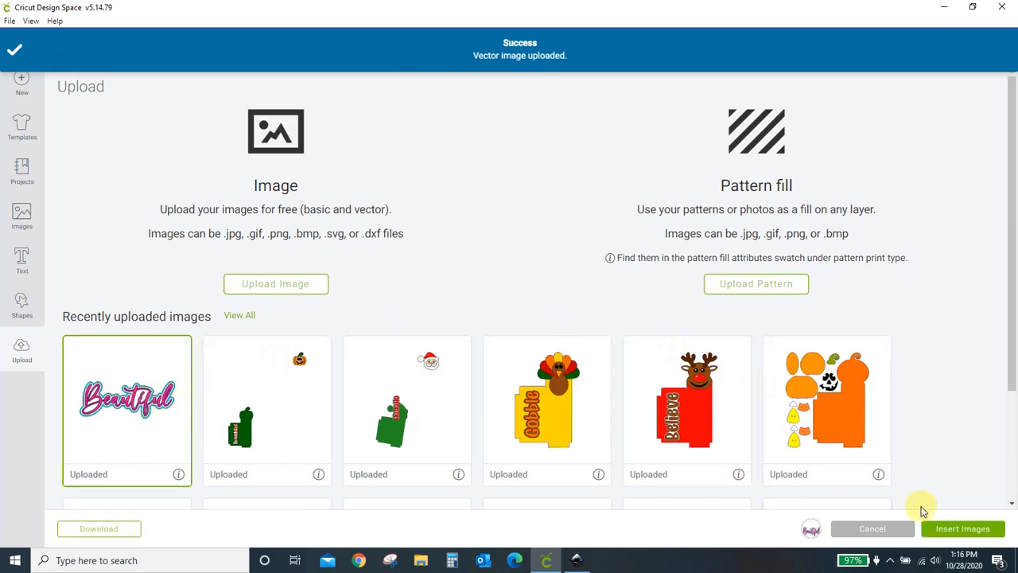
Insert the Beautiful design, enlarge it to about 12.7 inches wide, and move it up.
click(968, 529)
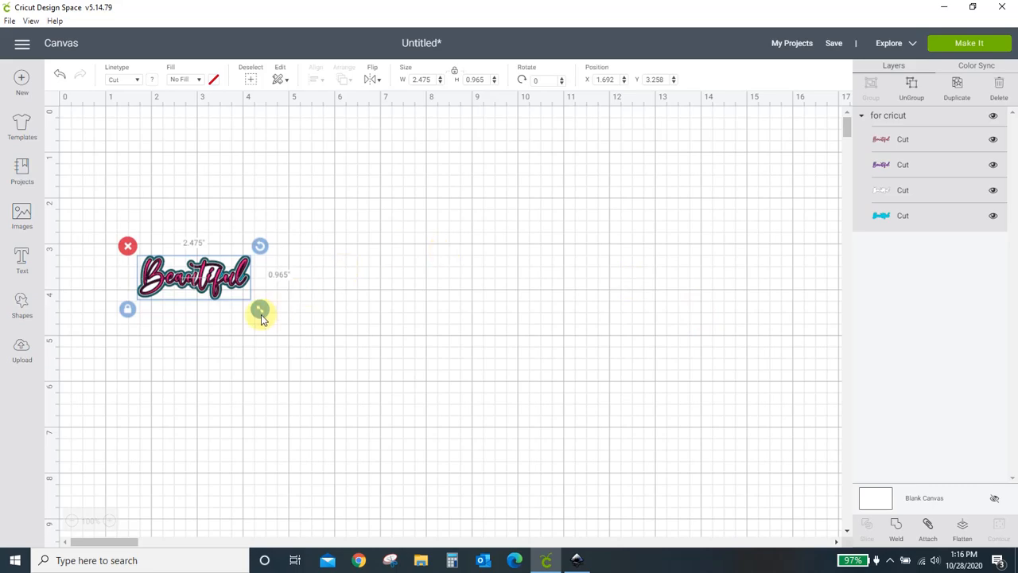
drag(260, 310, 728, 491)
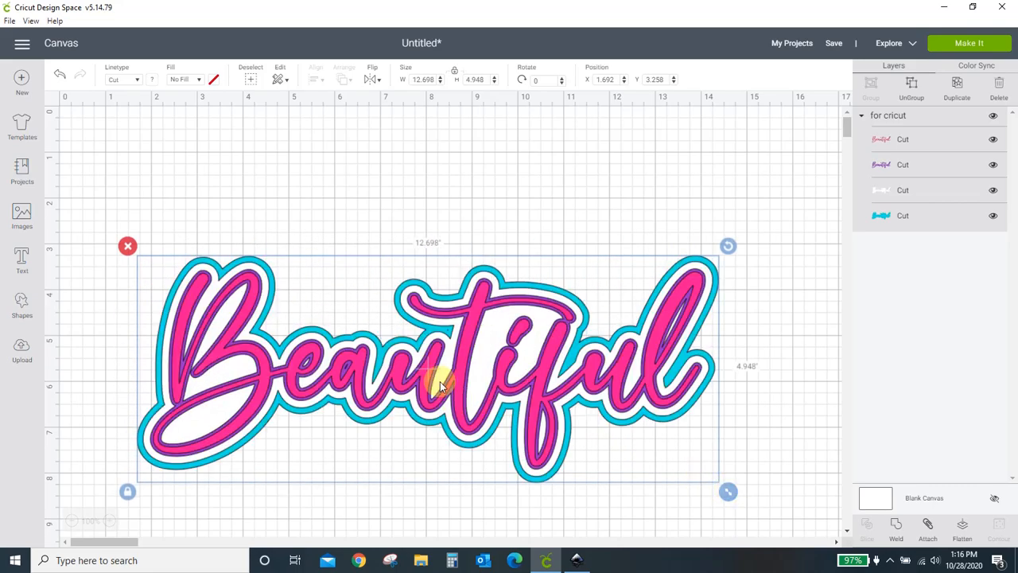
drag(442, 386, 449, 324)
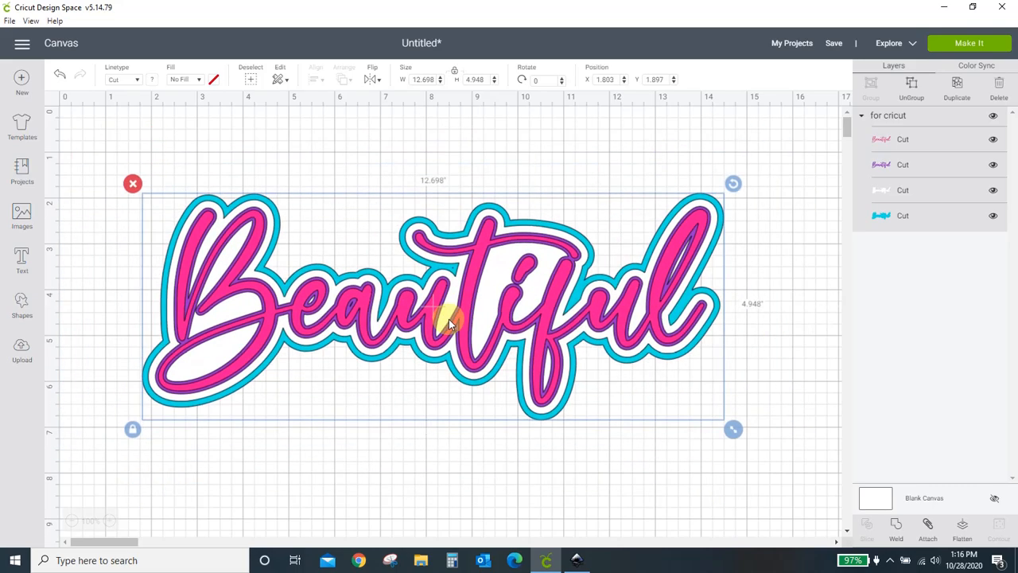
click(911, 82)
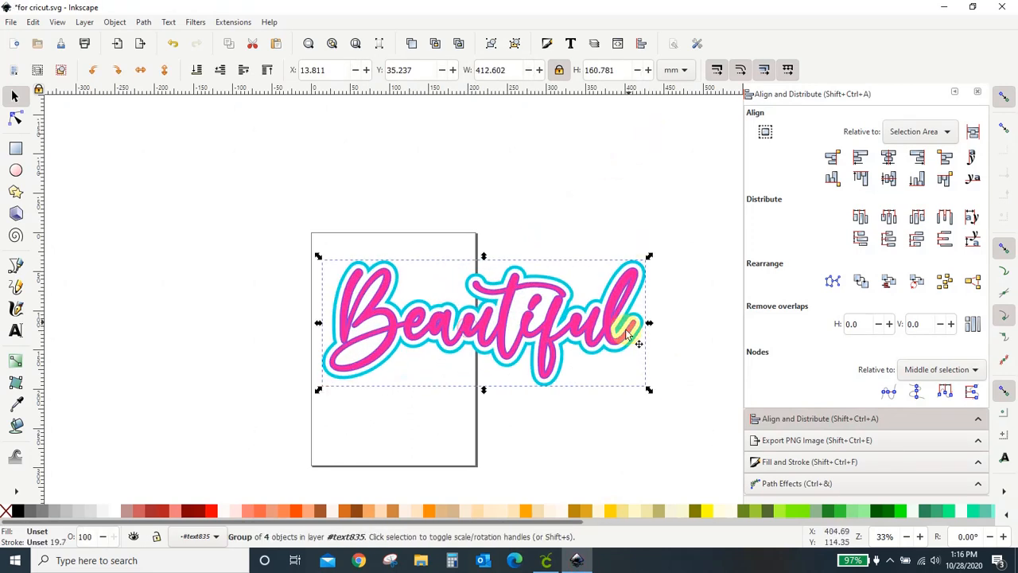
Move the group off the page, ungroup it into separate layers, and save the file.
drag(624, 334, 541, 291)
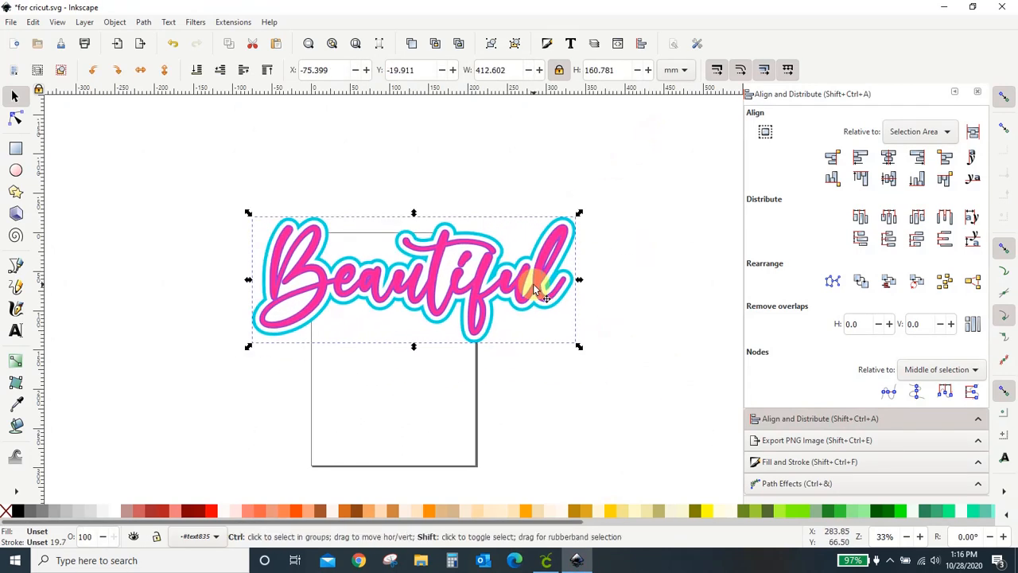
click(524, 406)
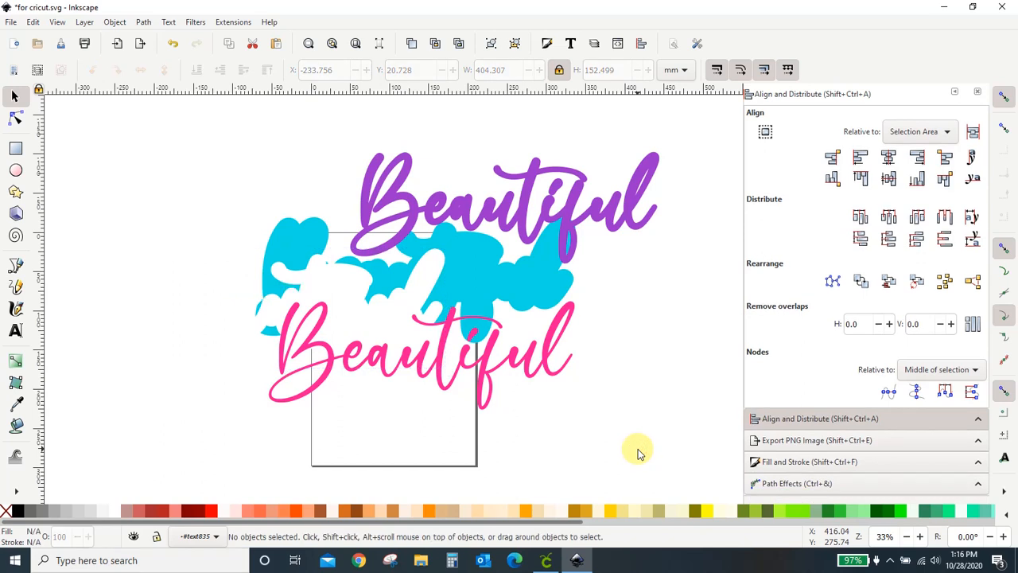
mouse_move(252, 408)
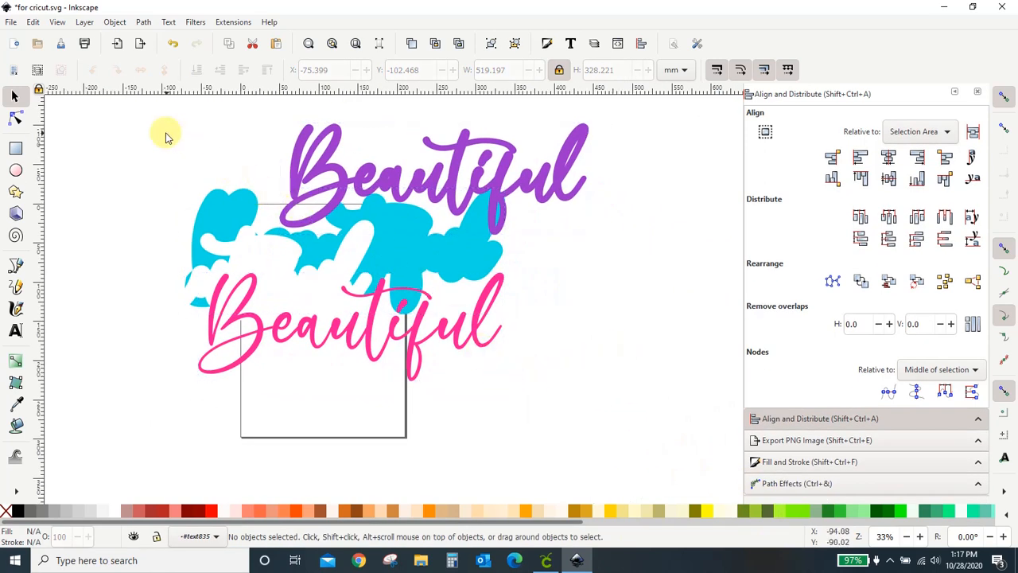
key(ctrl+a)
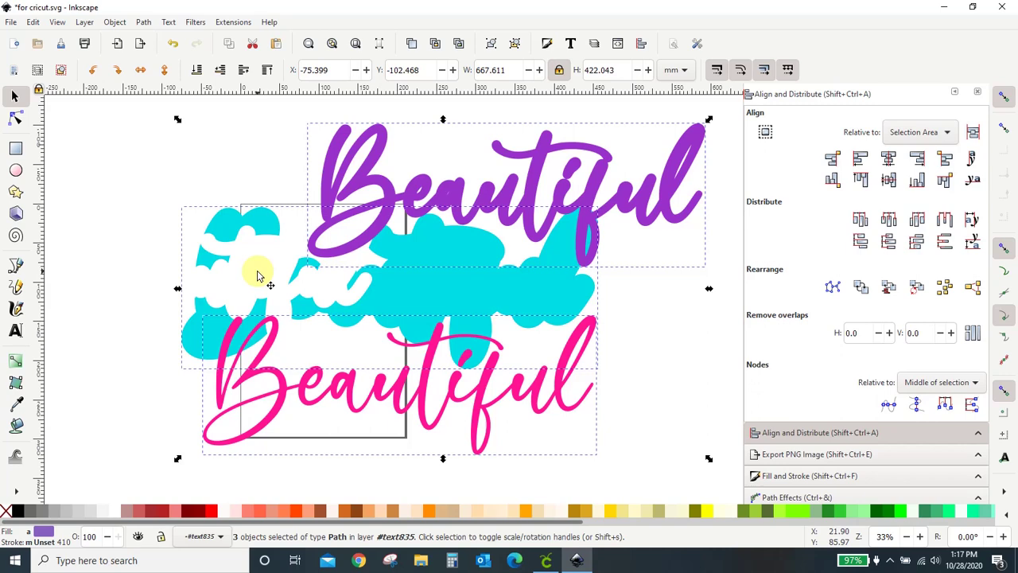
click(10, 21)
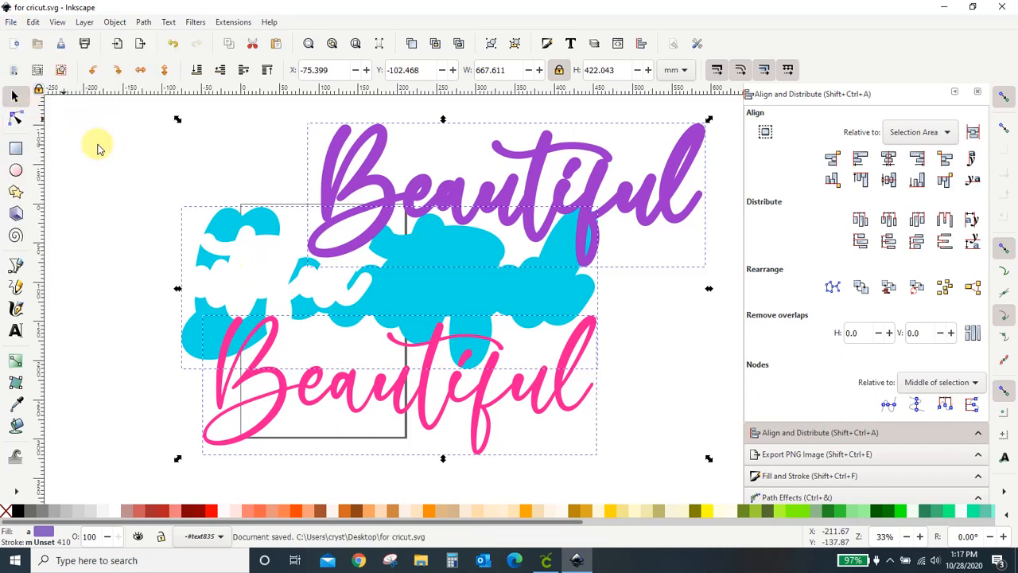
click(97, 147)
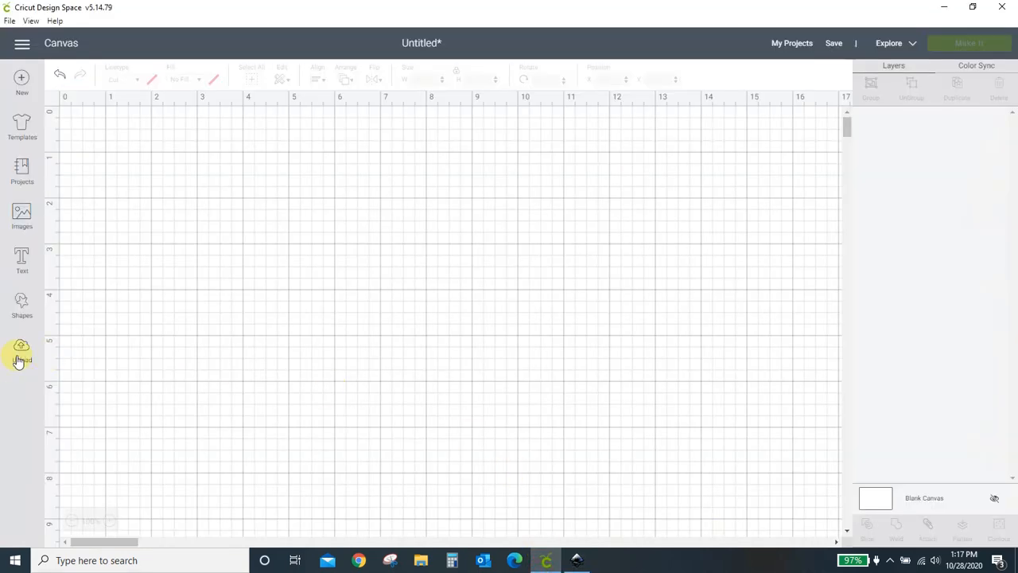
Upload the re-saved for cricut.svg from the Desktop into Cricut Design Space.
click(22, 346)
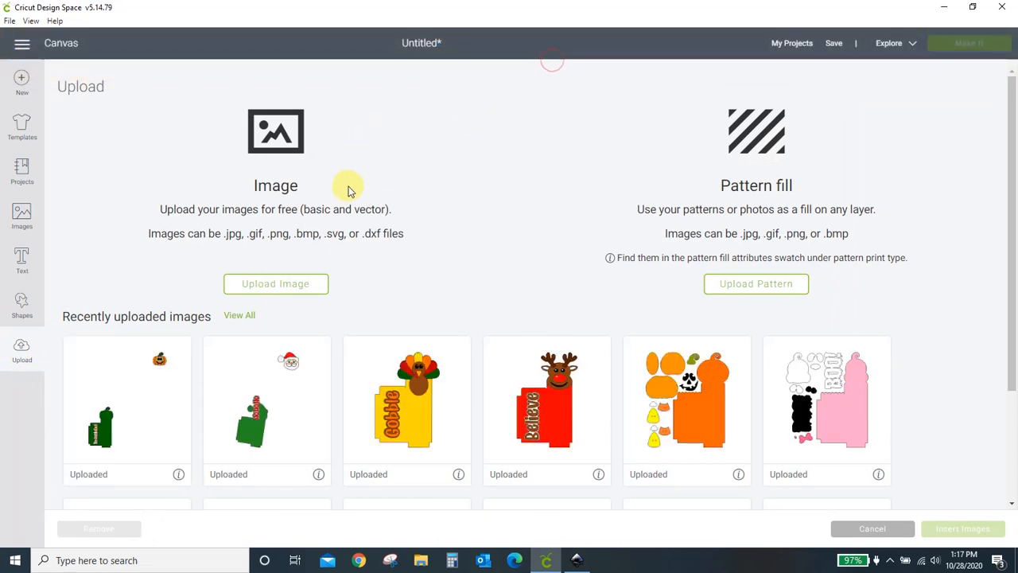
click(275, 283)
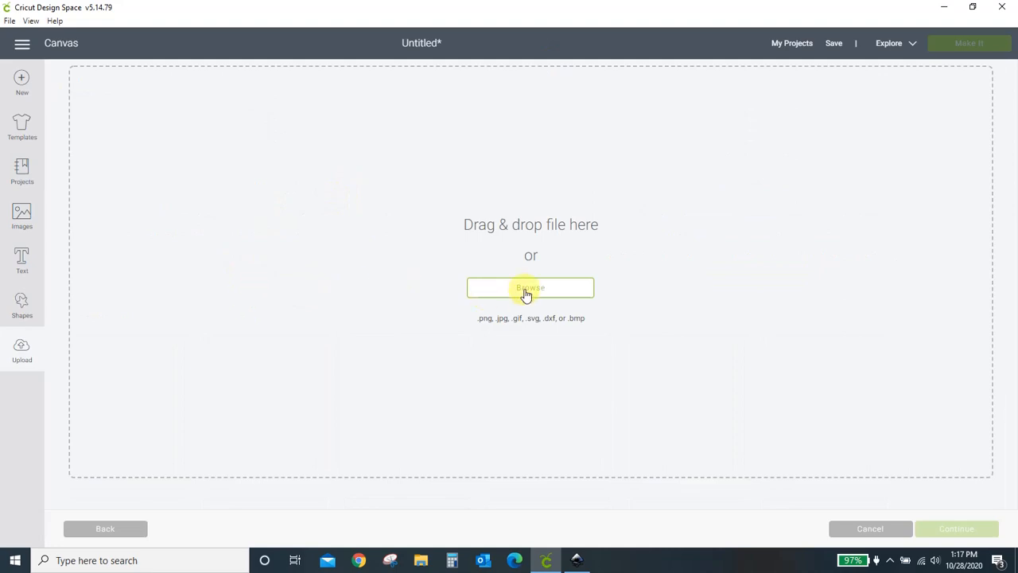
click(530, 288)
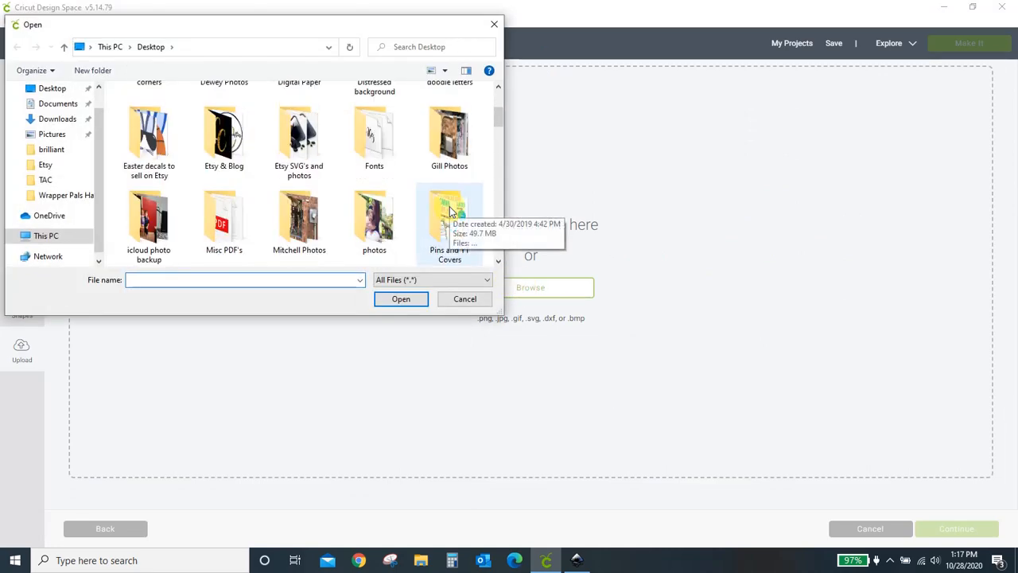
scroll(down, 3)
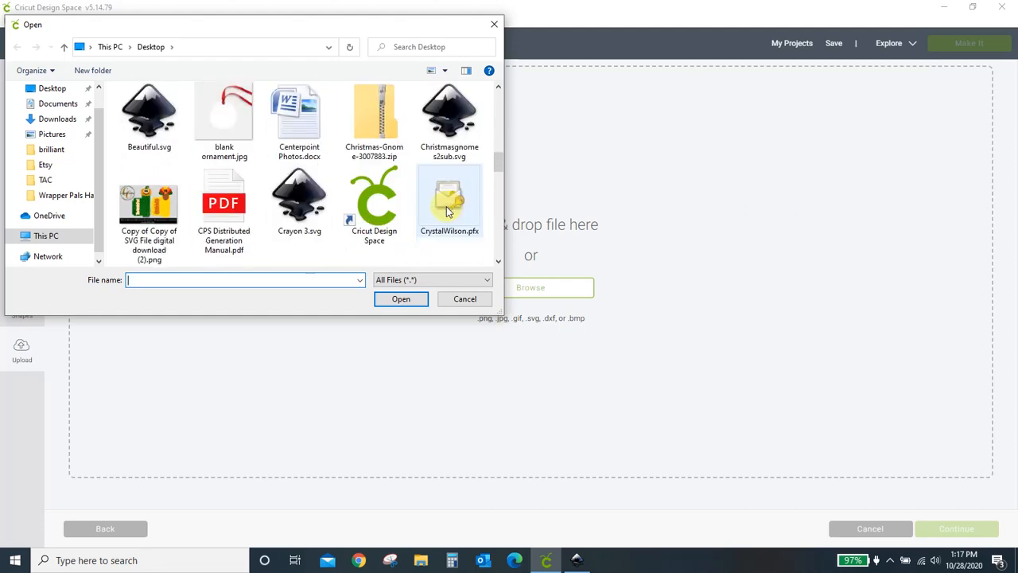
scroll(down, 3)
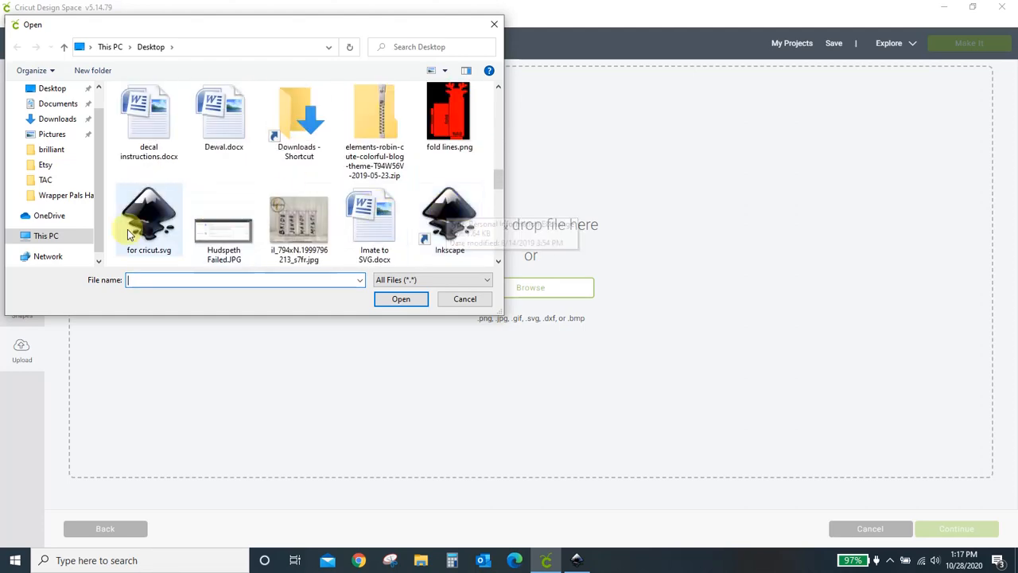
double_click(149, 215)
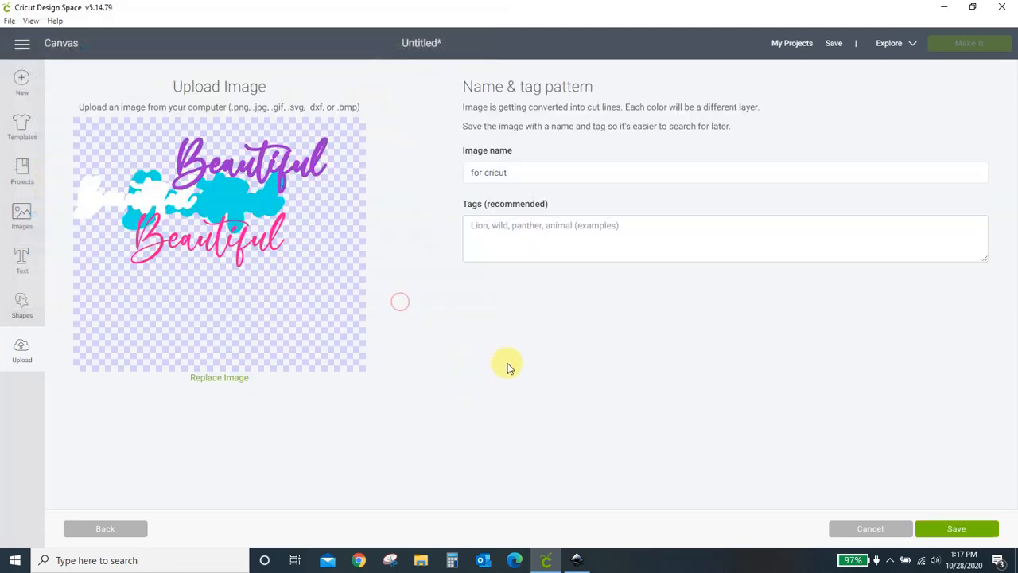
mouse_move(240, 296)
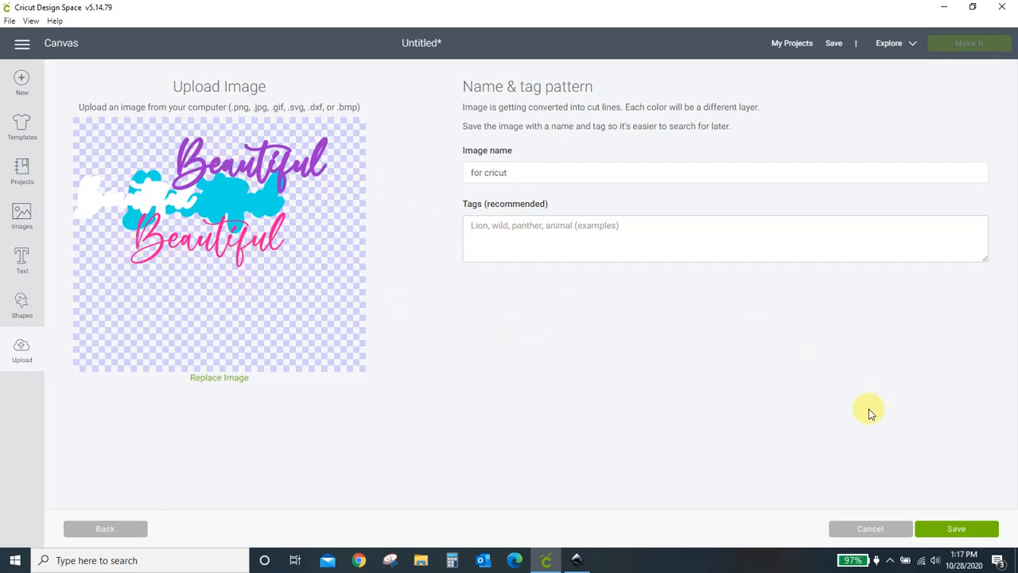
Save the re-uploaded layered Beautiful image in Cricut Design Space.
click(956, 528)
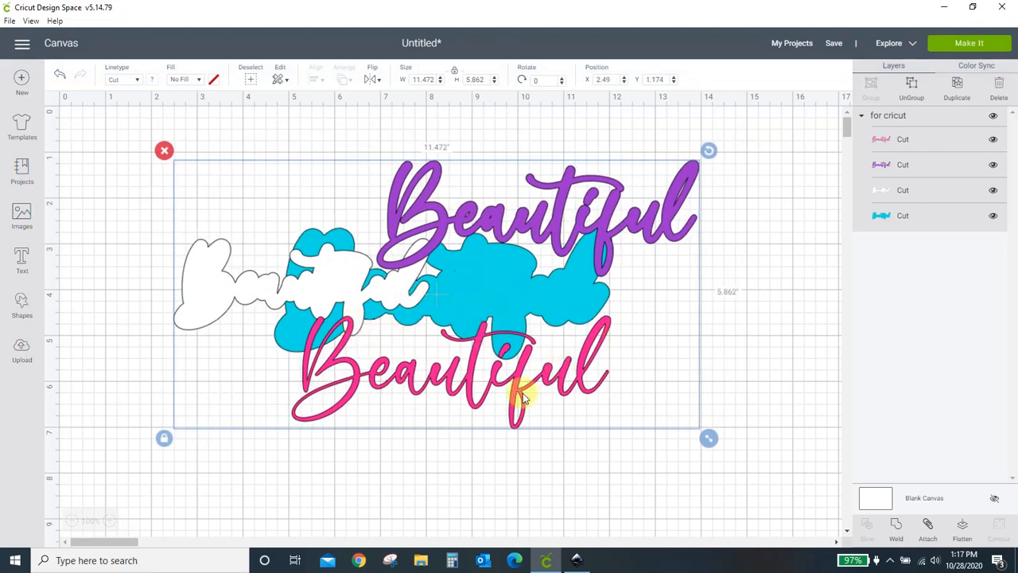
mouse_move(734, 333)
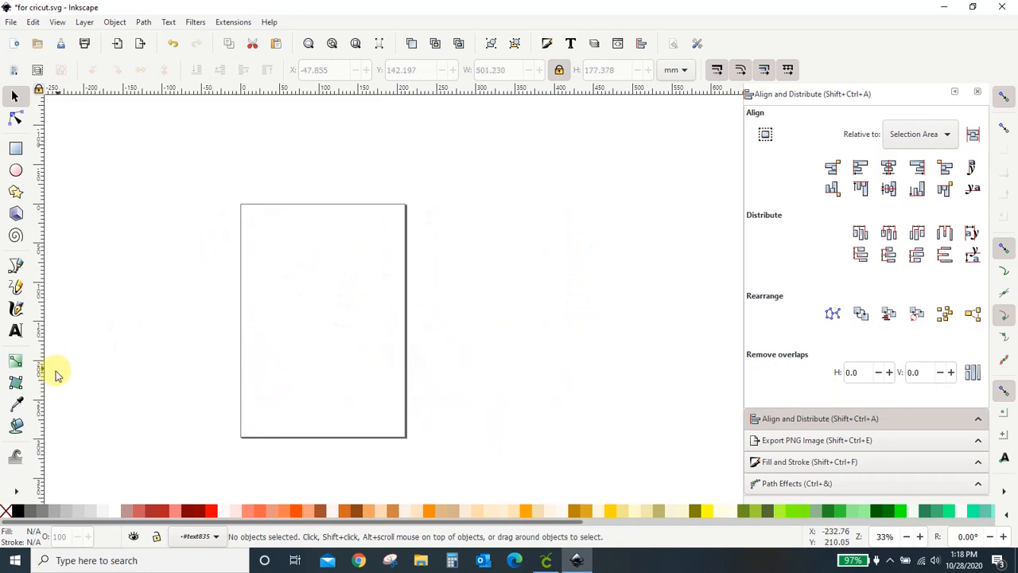
Add 'Beautiful' as bold text on the page and save the file.
click(15, 330)
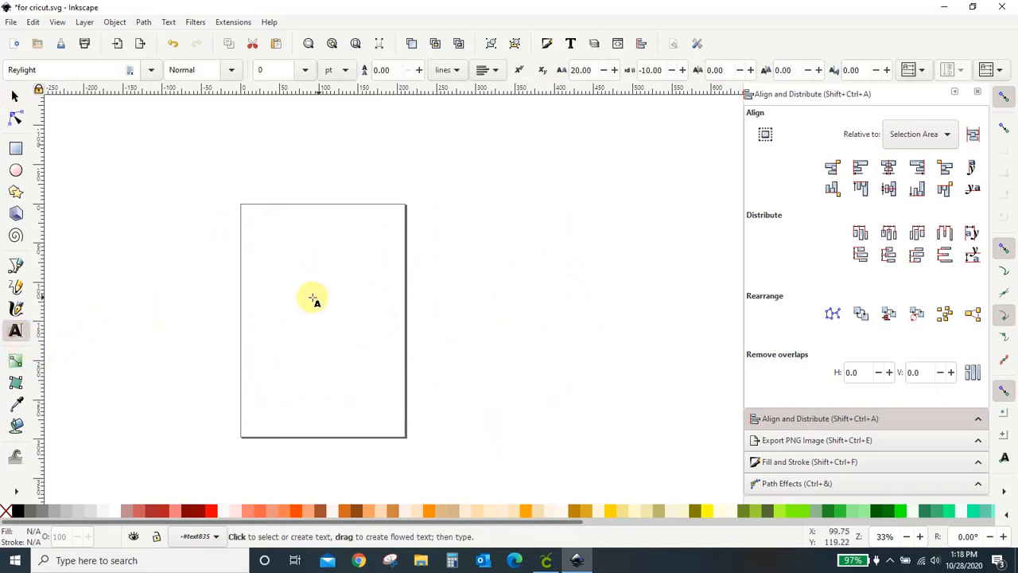
text(Beautiful)
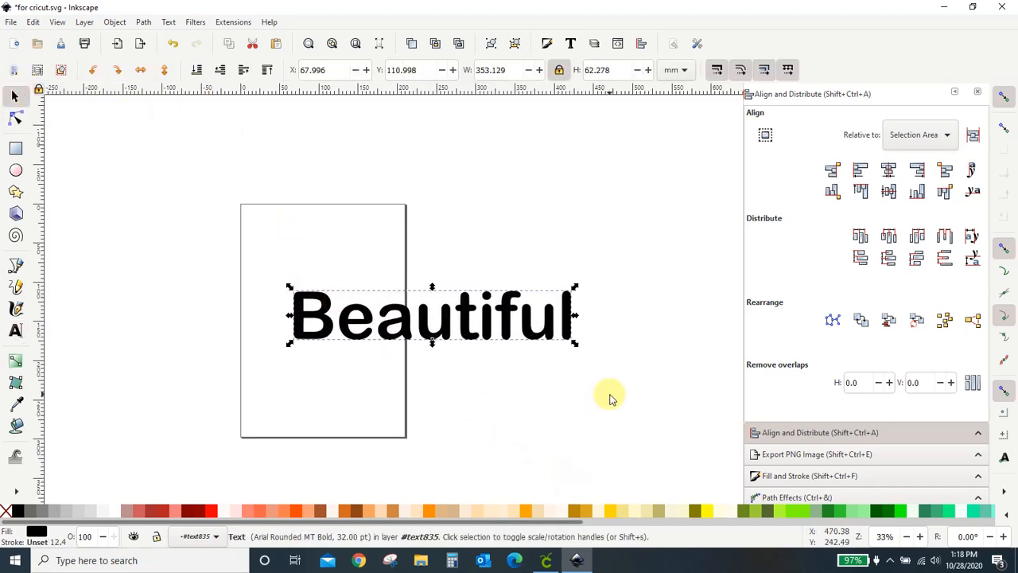
key(ctrl+s)
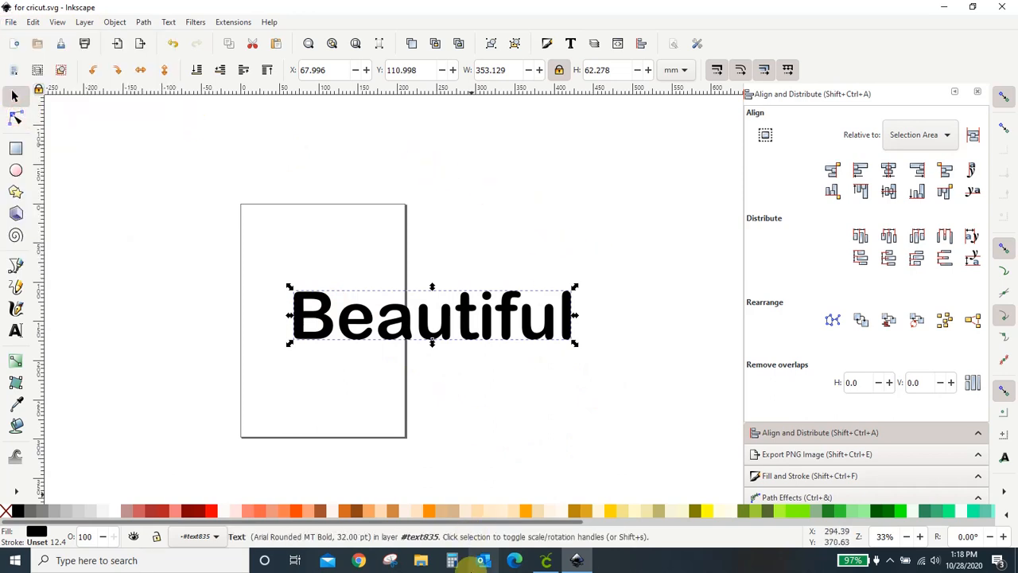
mouse_move(545, 562)
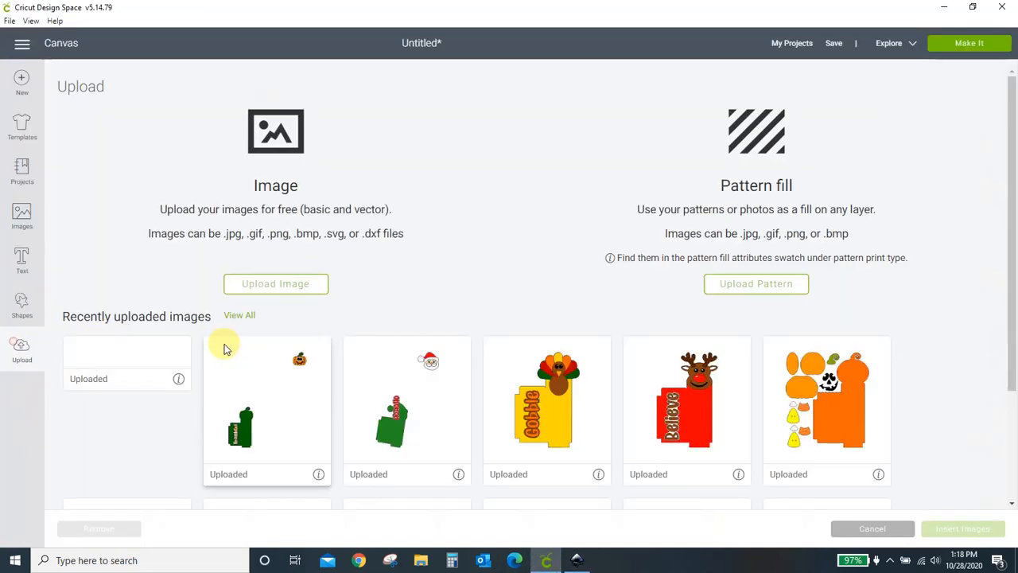
Upload for cricut.svg into Design Space, proceeding past the unsupported-text warning.
click(275, 283)
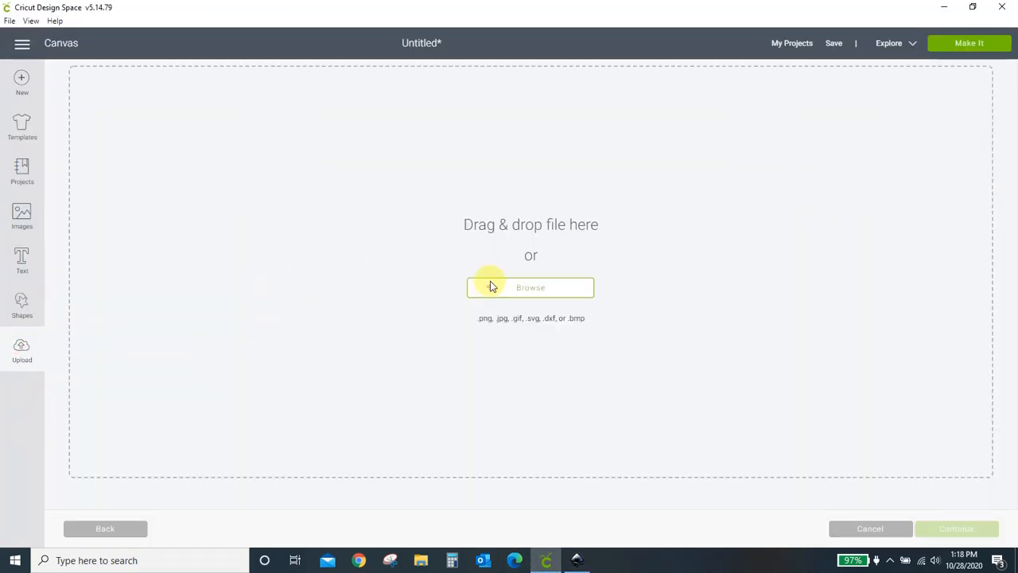
click(529, 287)
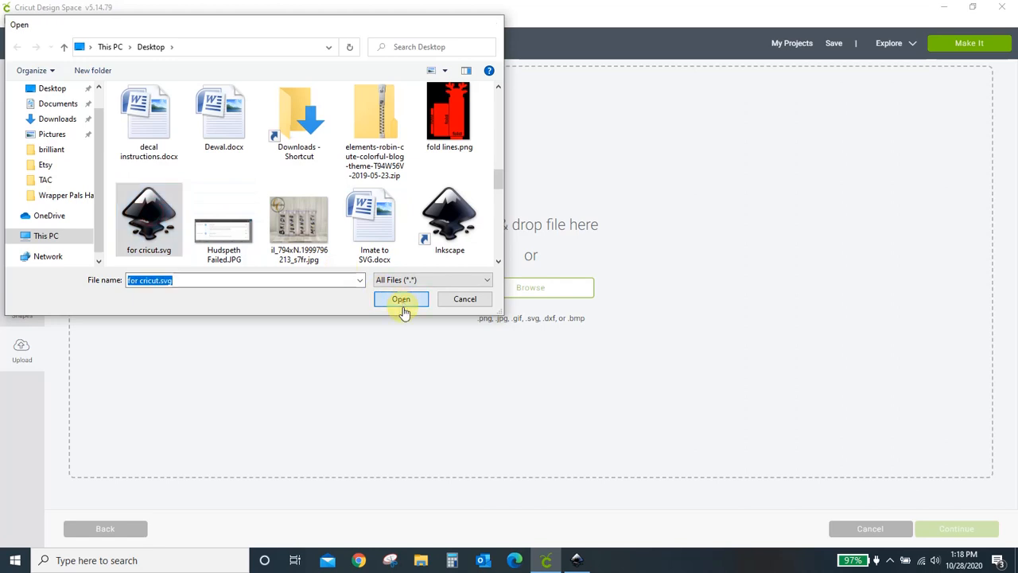
click(401, 299)
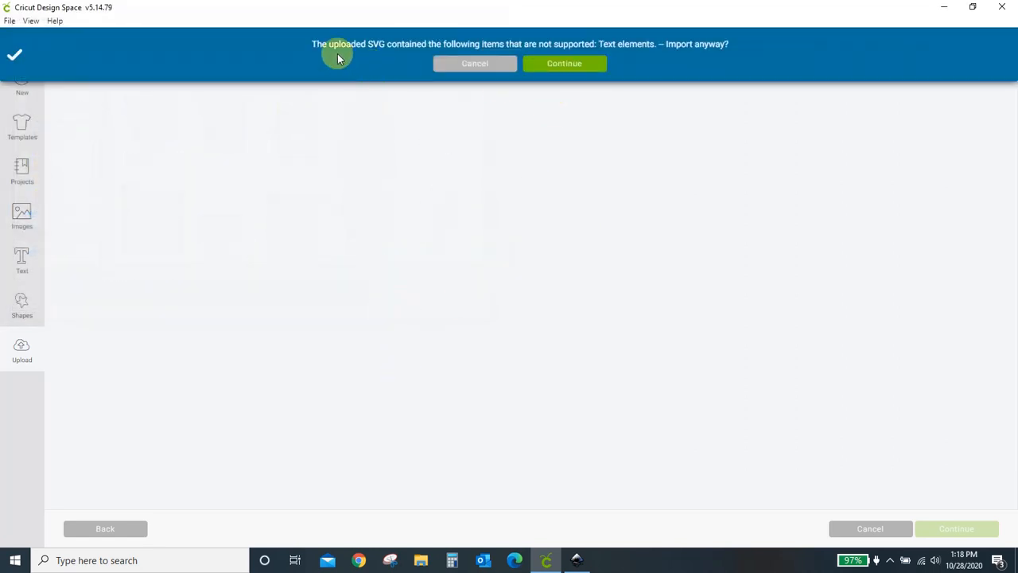
mouse_move(485, 52)
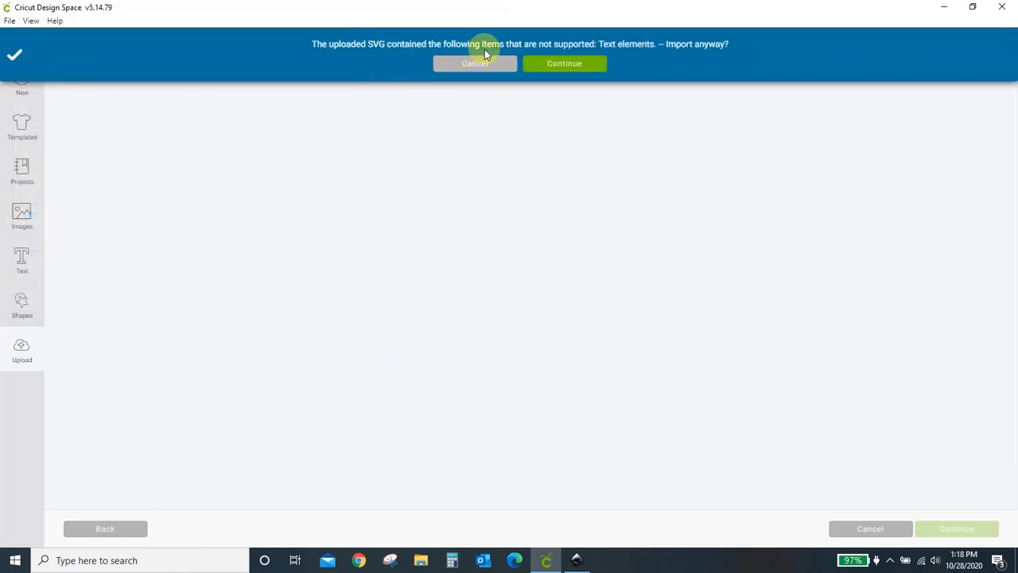
mouse_move(621, 55)
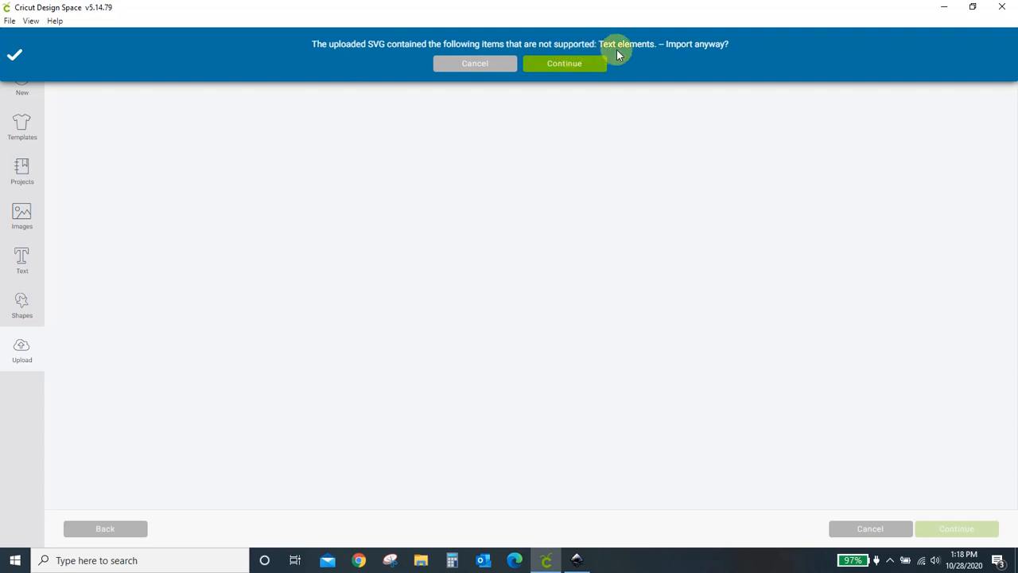
click(564, 64)
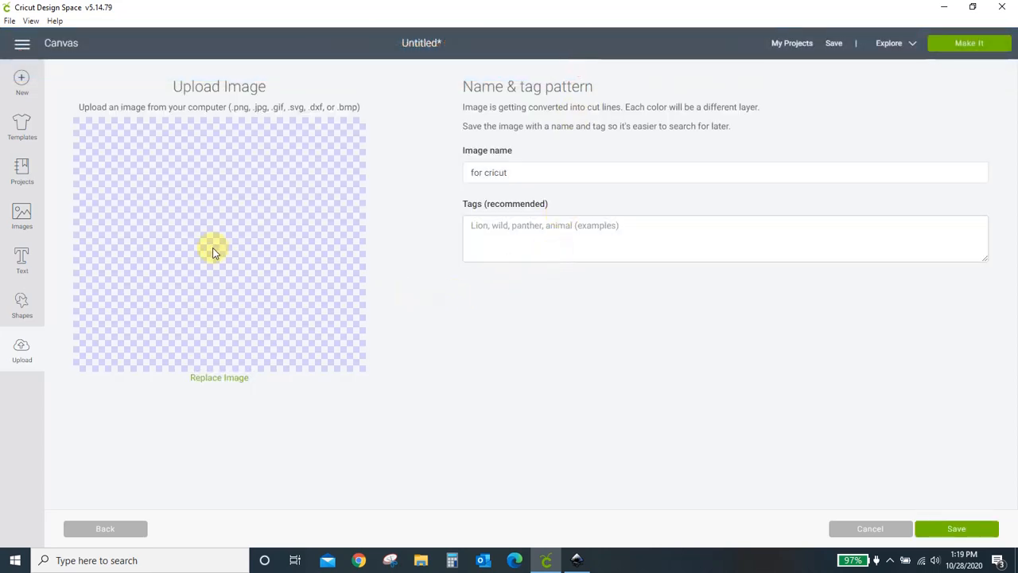
mouse_move(240, 230)
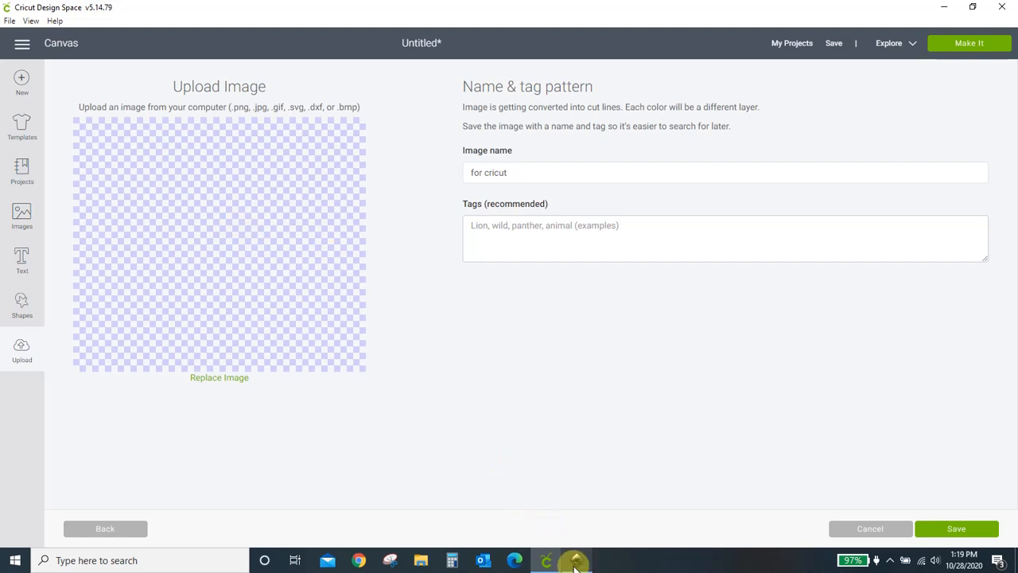
Convert the Beautiful text to letter paths, confirm their nodes, and return to Cricut.
click(572, 559)
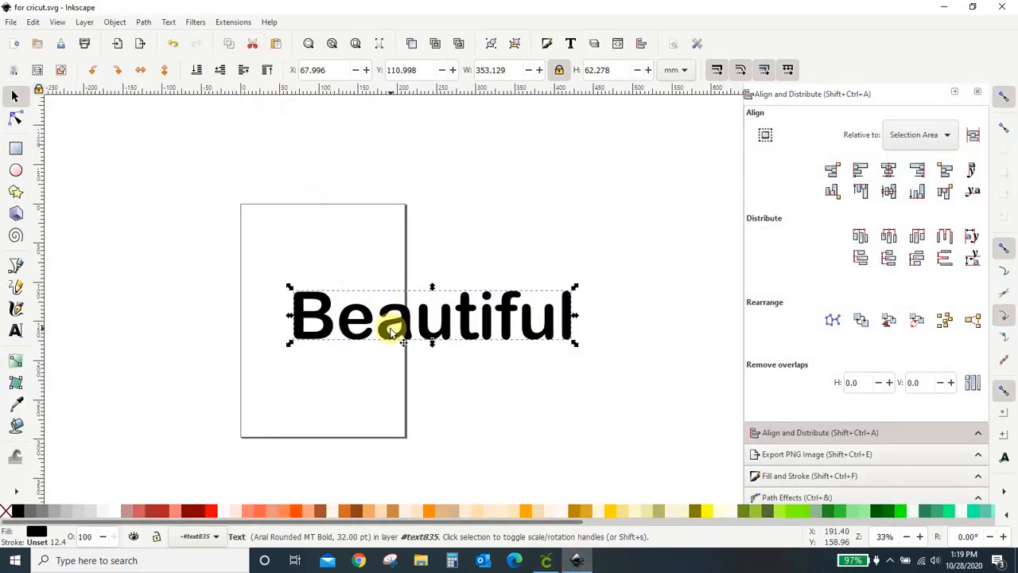
mouse_move(403, 338)
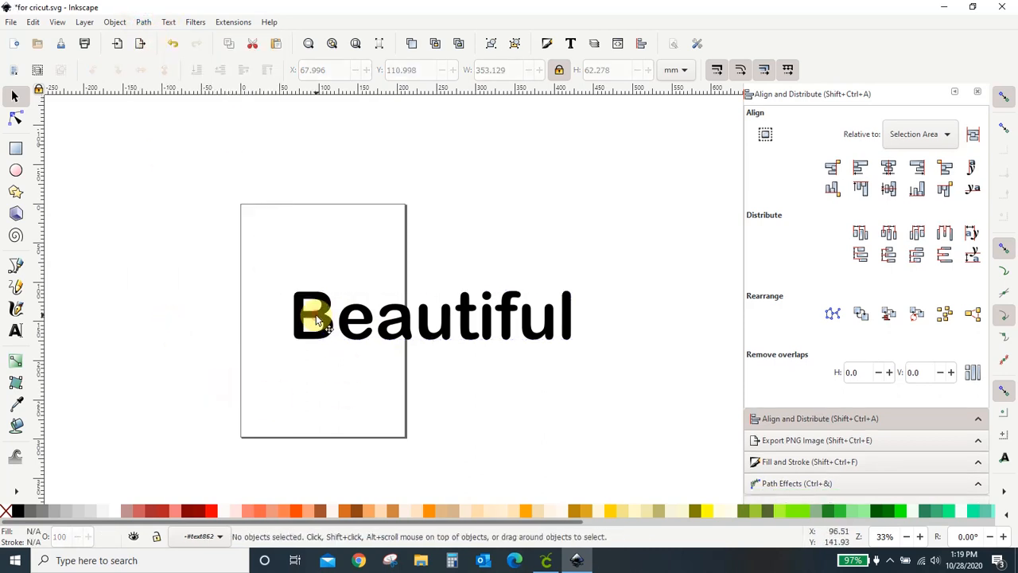
click(317, 316)
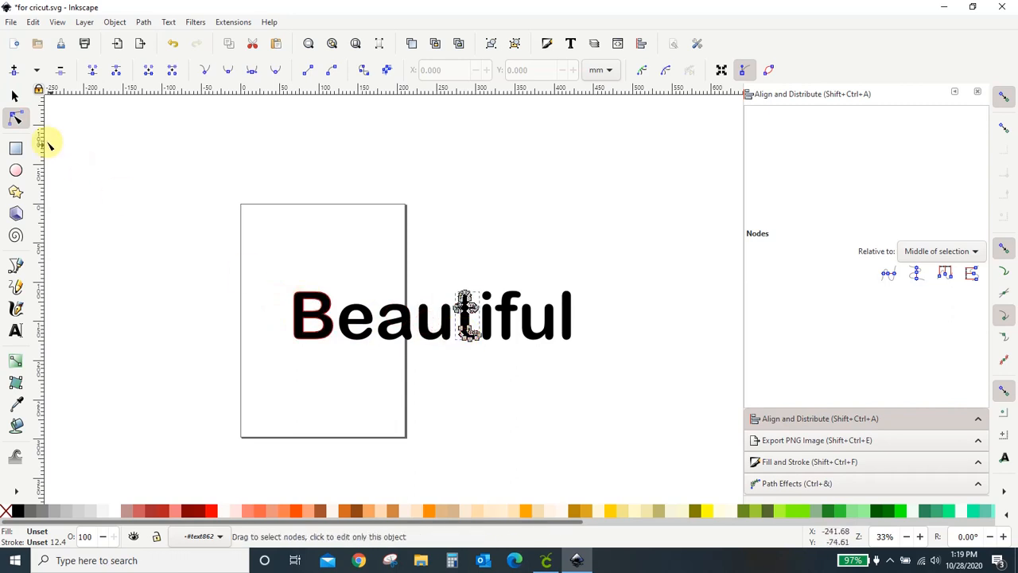
click(12, 21)
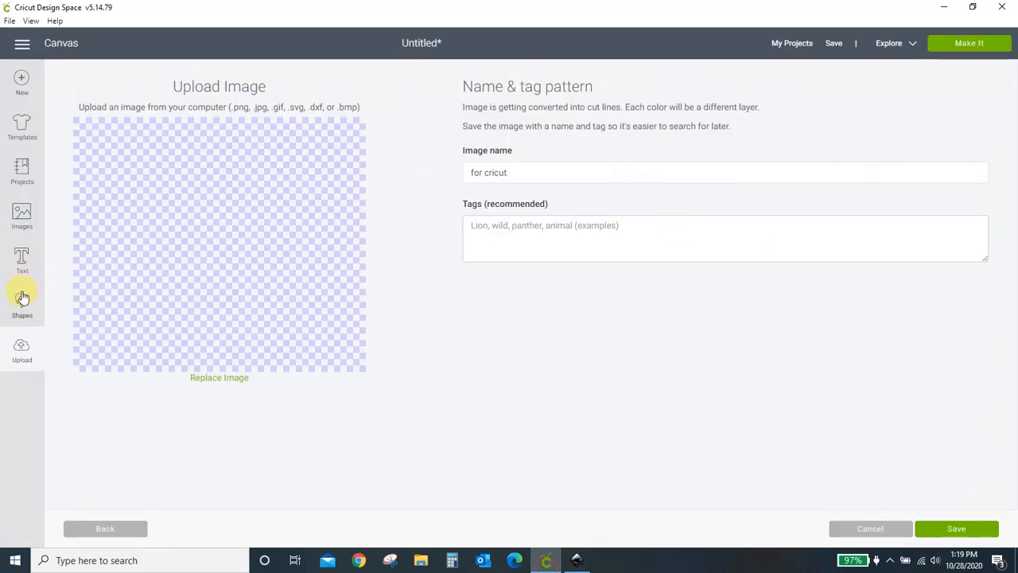
Abandon the blank upload and re-upload for cricut.svg, now previewing the Beautiful paths.
click(956, 528)
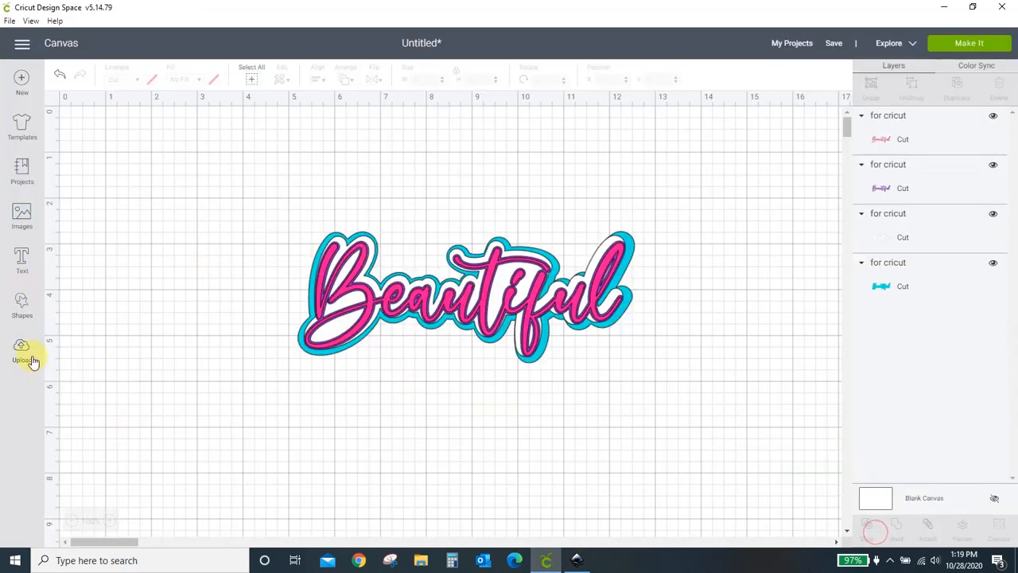
click(22, 346)
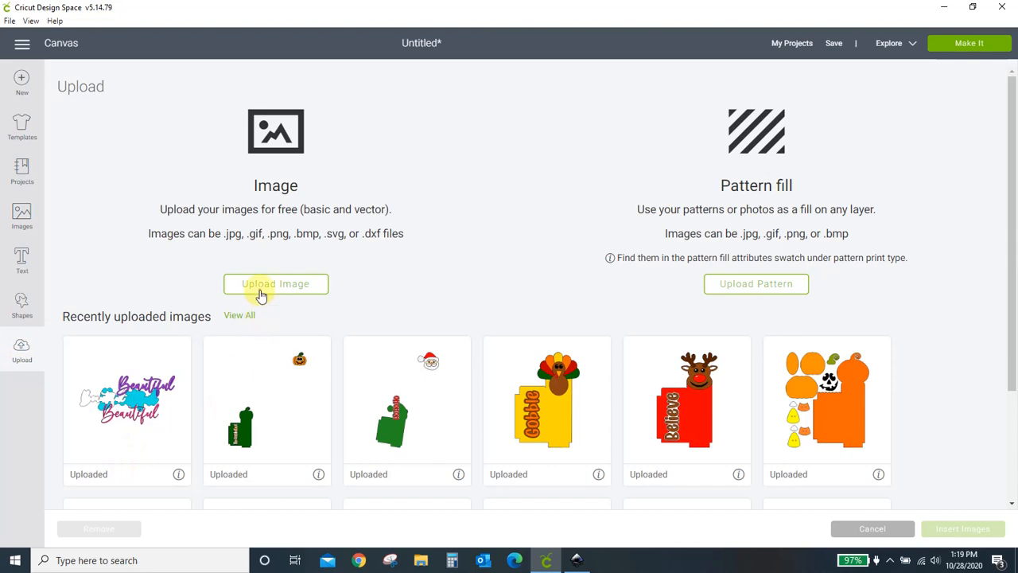
click(275, 284)
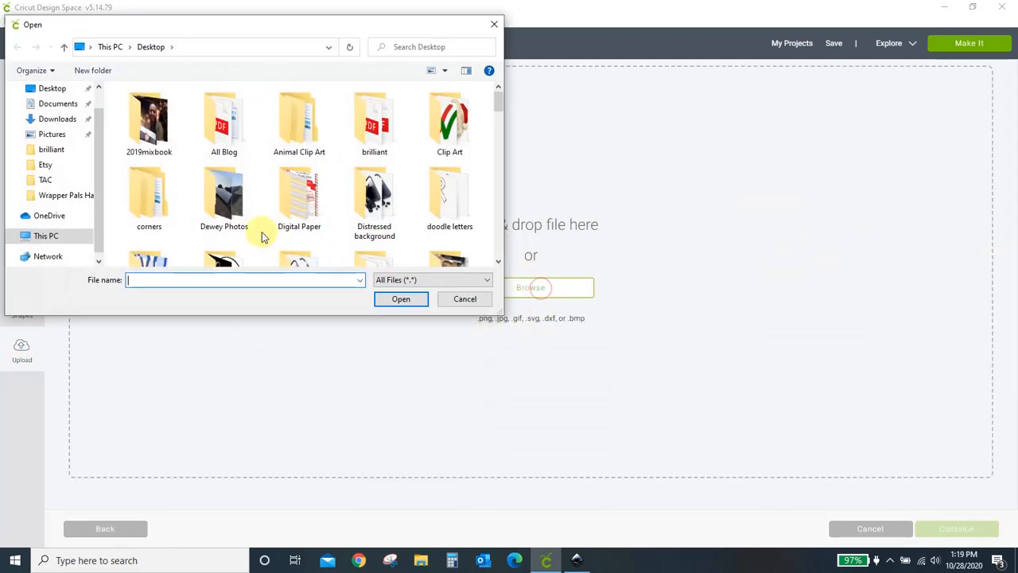
scroll(down, 3)
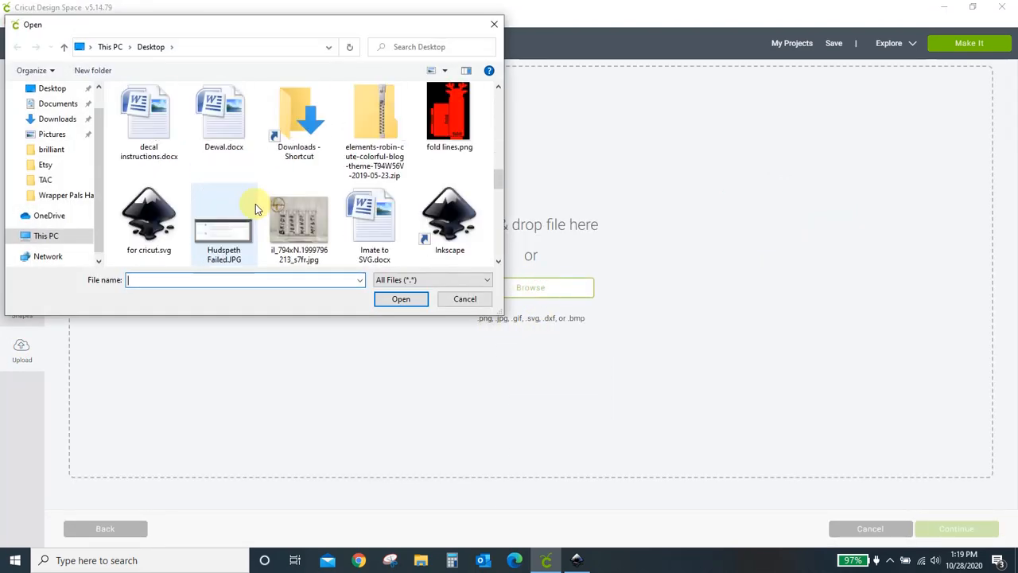
double_click(149, 215)
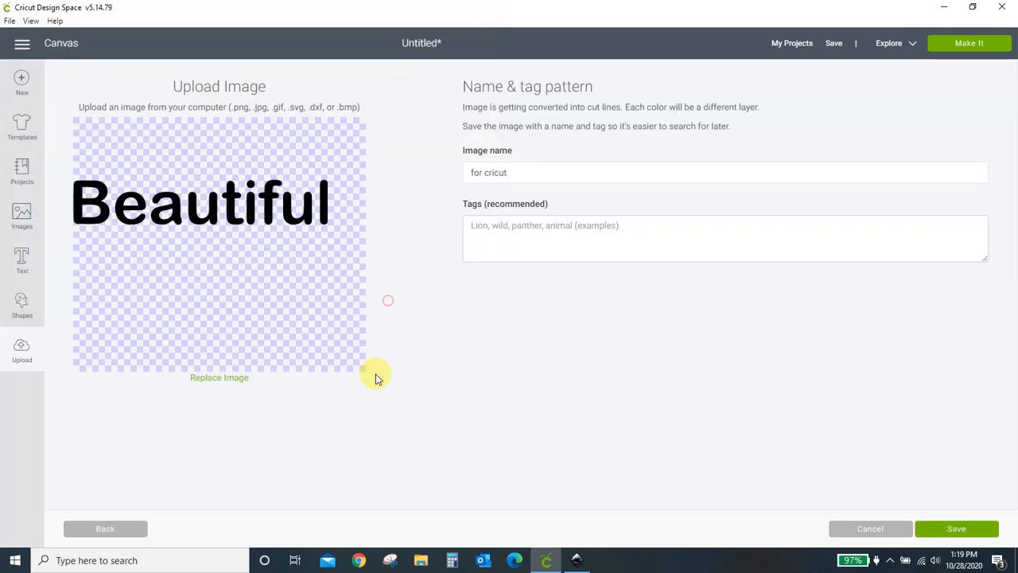
mouse_move(175, 274)
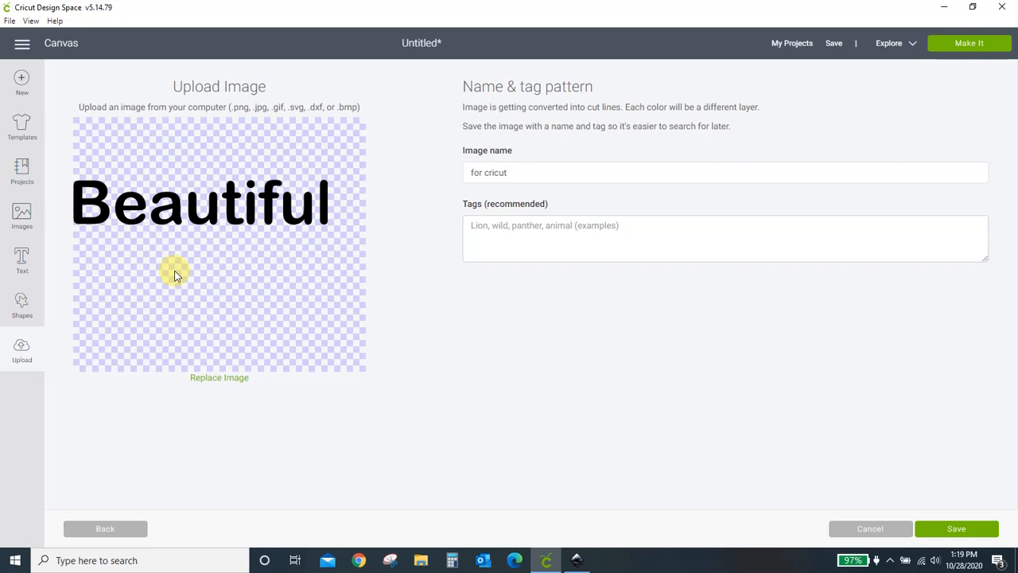
mouse_move(136, 235)
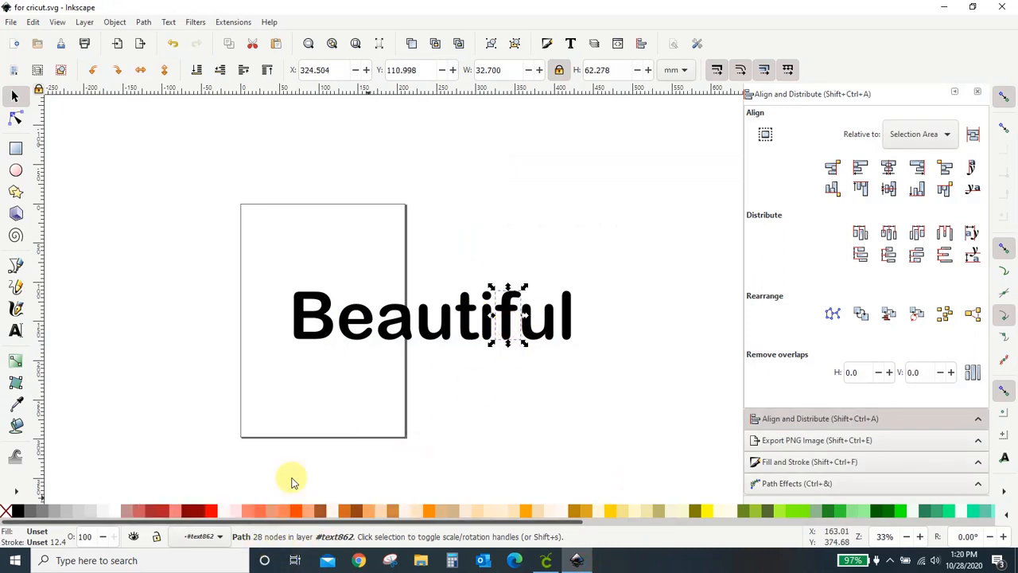
Check a letter's nodes, add 'crystal' text above Beautiful, and inspect it with Node tool.
click(15, 117)
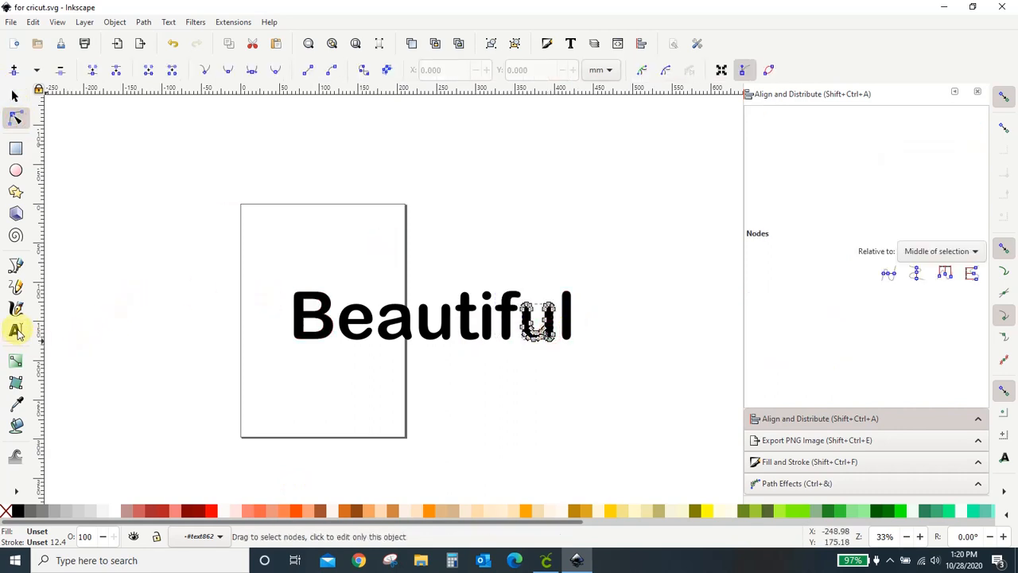
click(16, 330)
text(crystal)
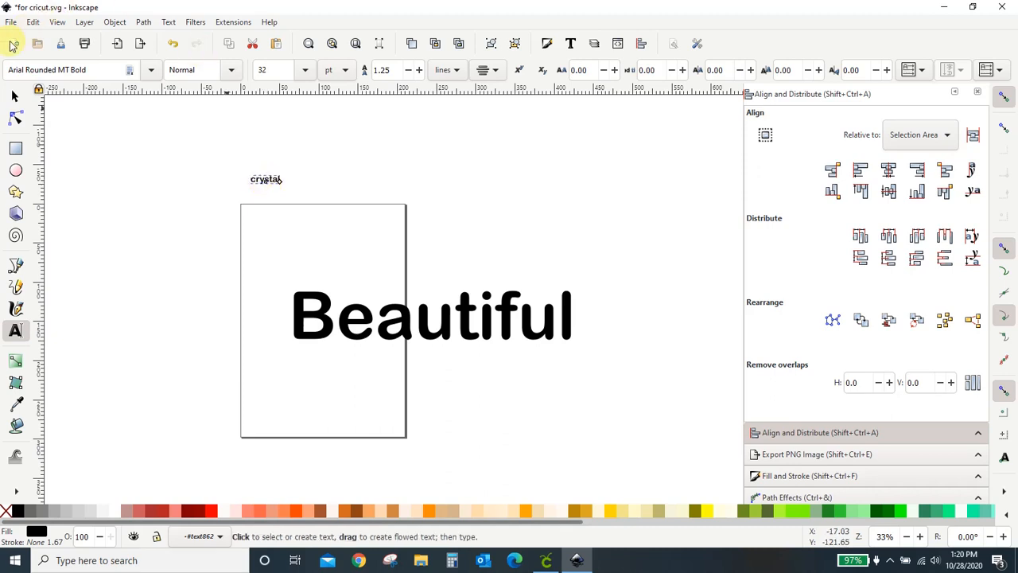
click(266, 178)
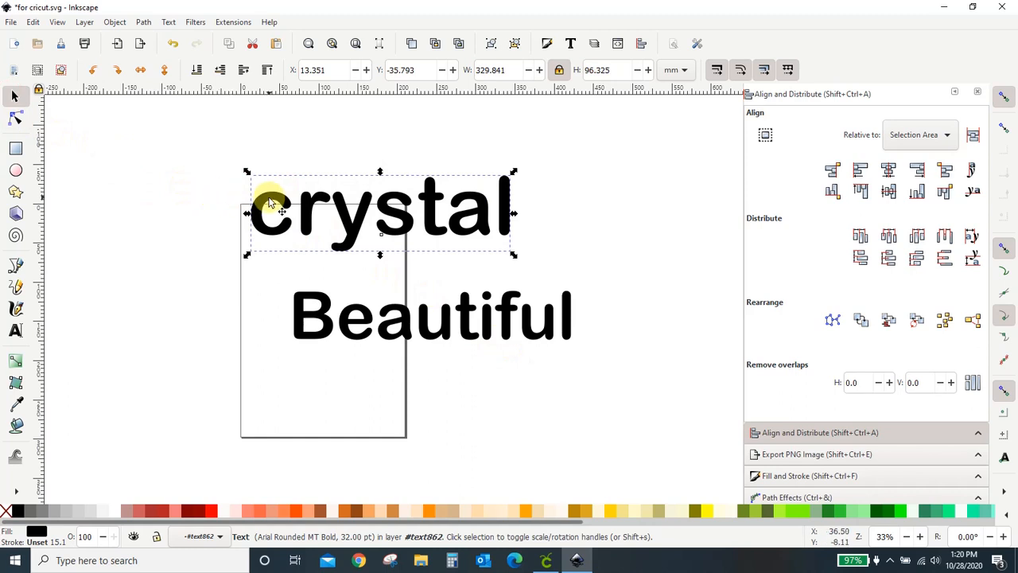
click(14, 119)
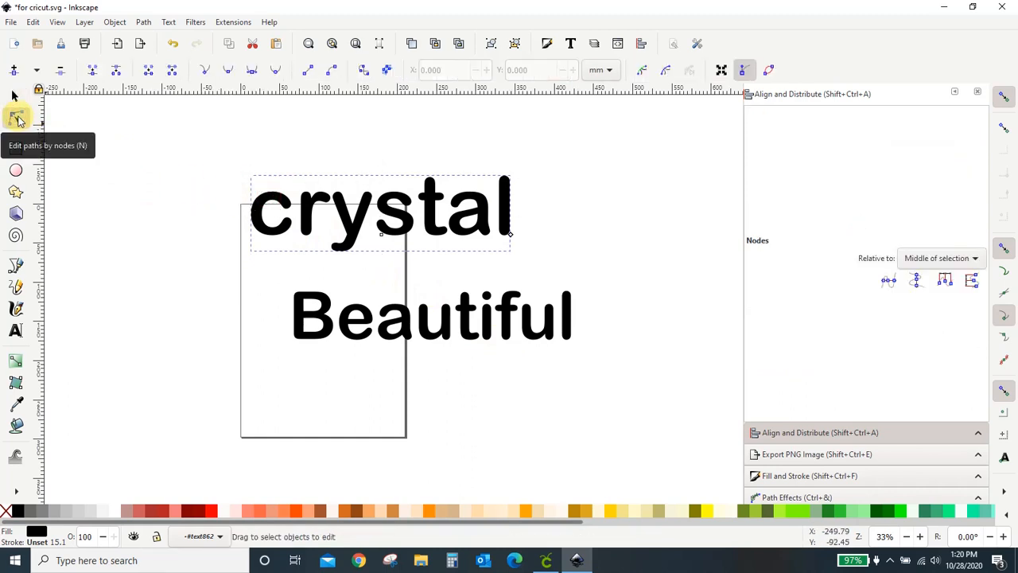